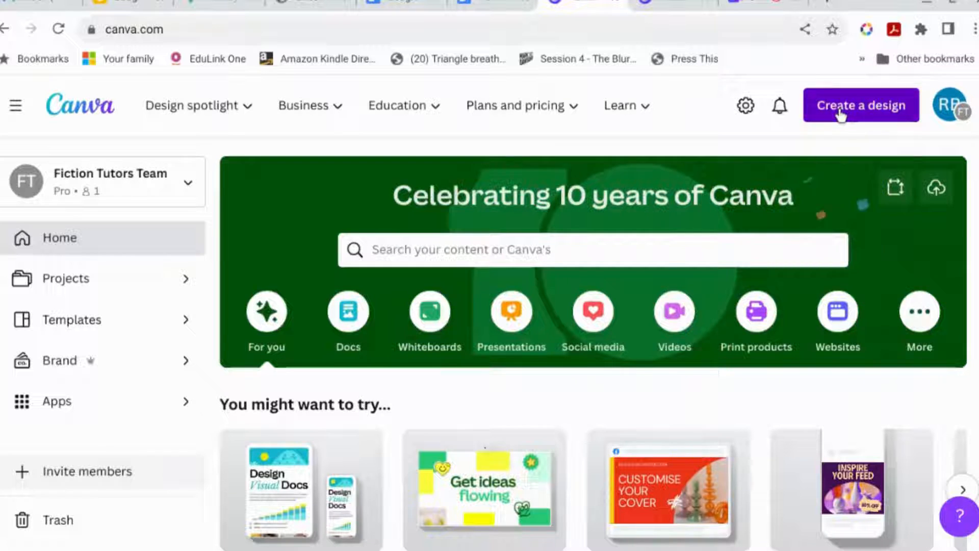
Open the Create a design dropdown showing custom width, height and recent sizes.
click(860, 105)
text(Custom size)
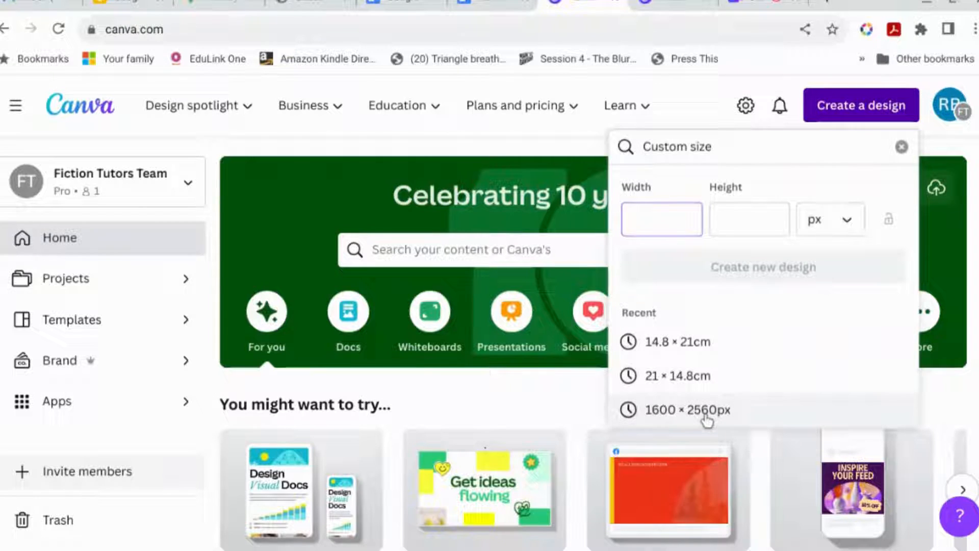
Start a blank 1600 × 2560 px design and scroll through the uploaded images.
click(687, 410)
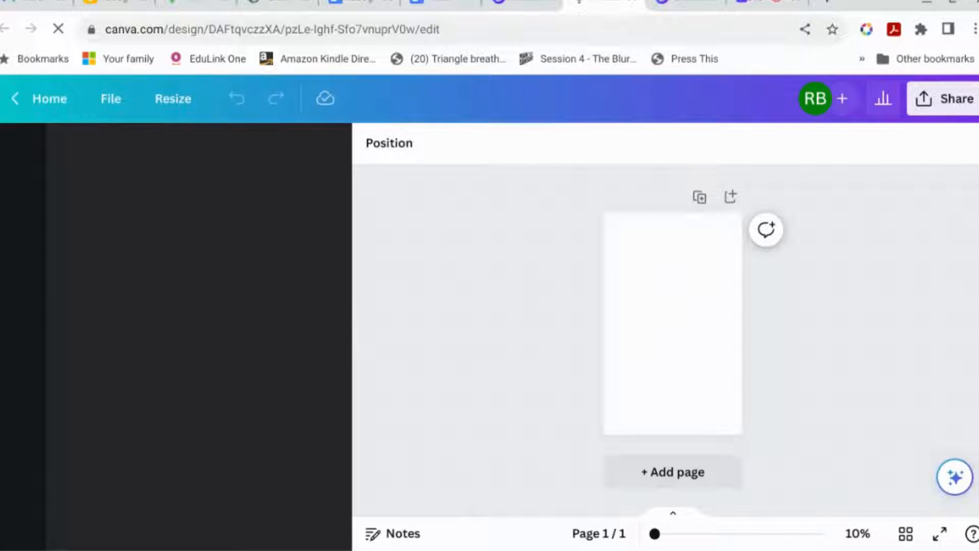
click(15, 153)
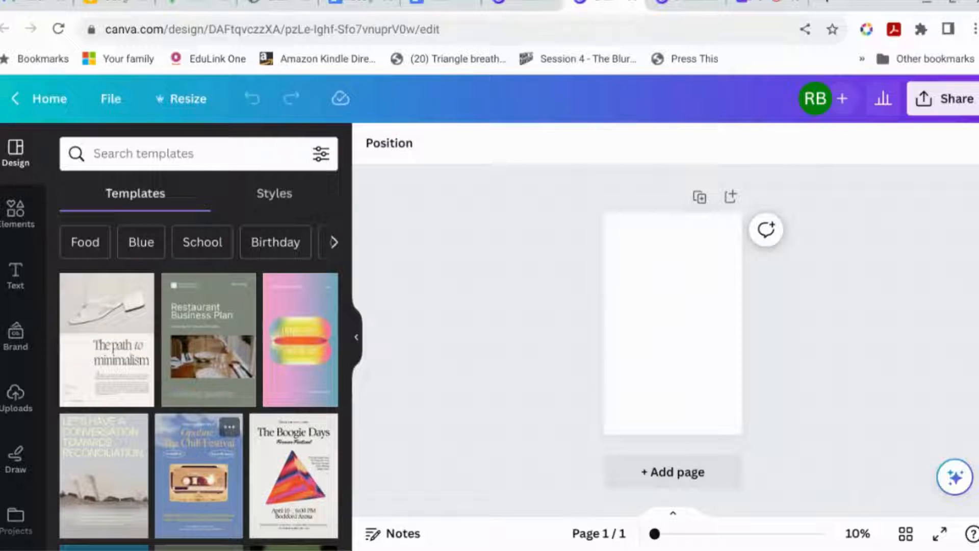
mouse_move(19, 215)
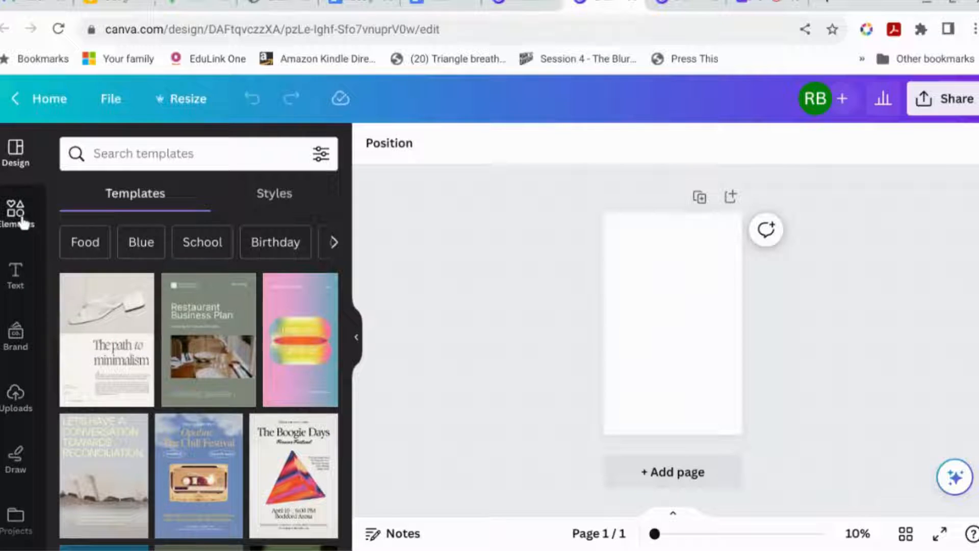
click(18, 212)
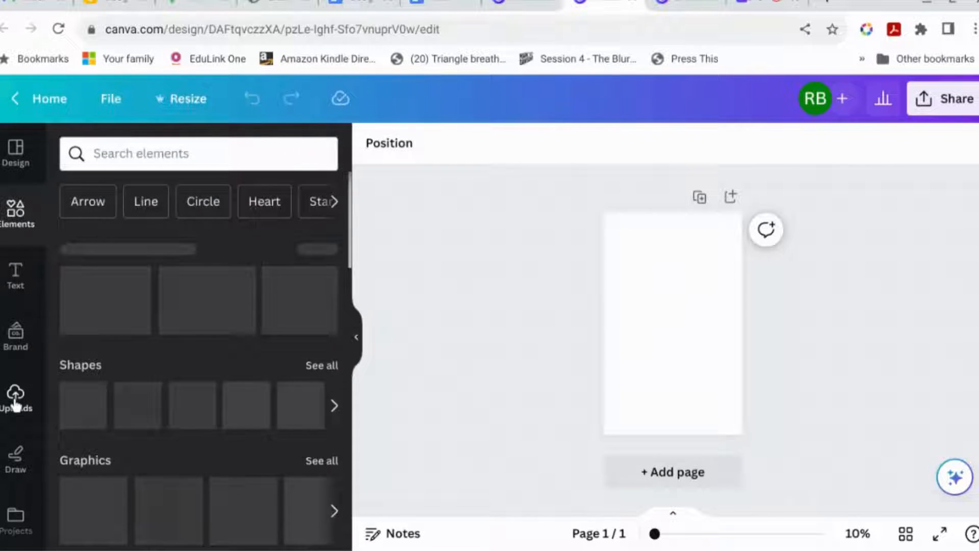
click(17, 397)
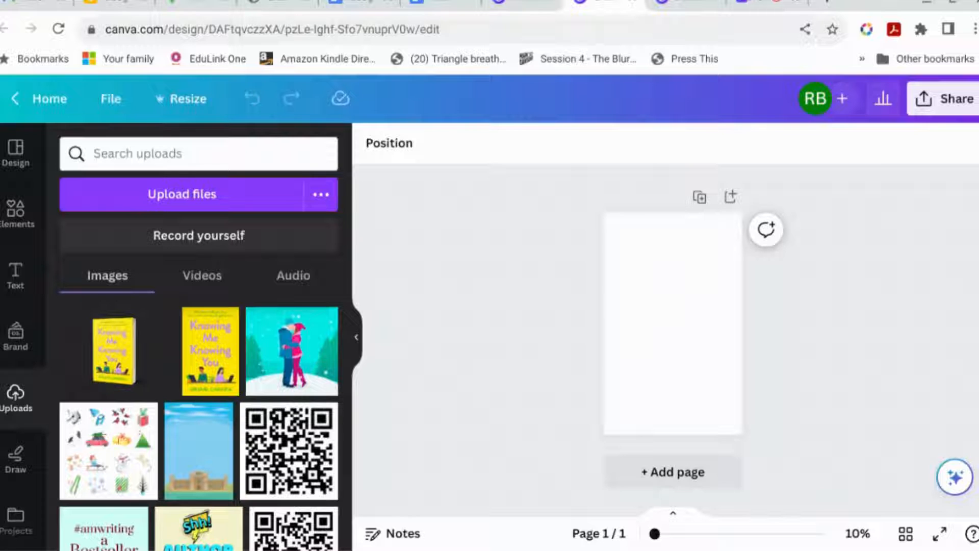
scroll(down, 3)
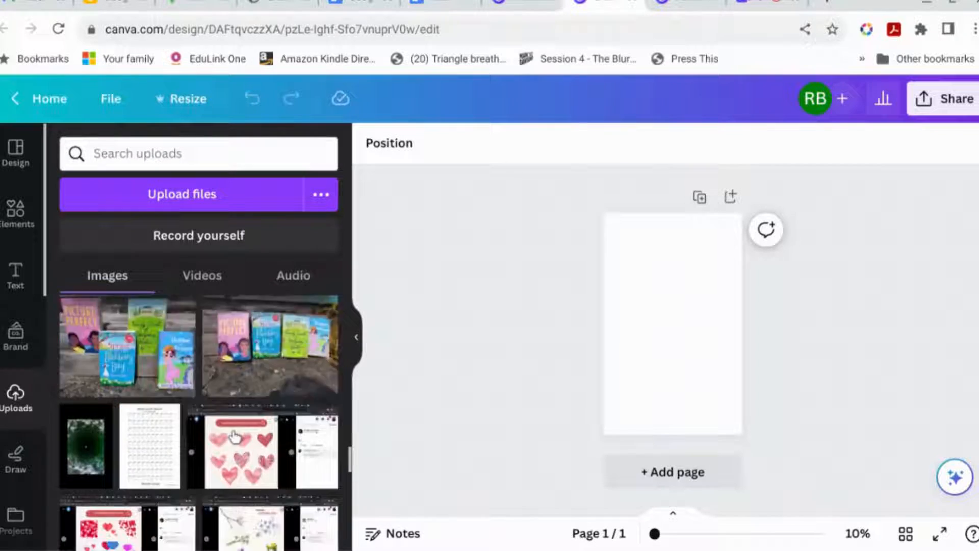
scroll(down, 3)
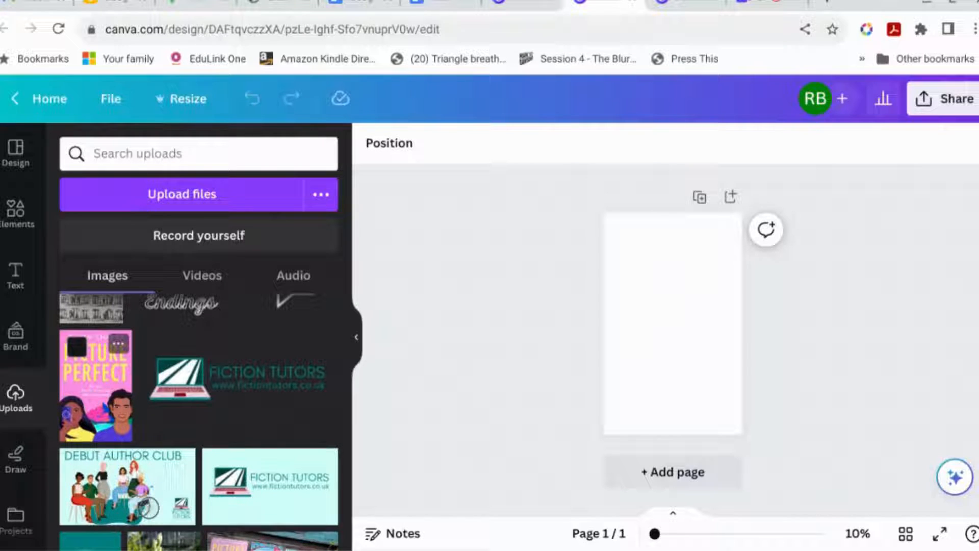
Add the Picture Perfect cover image and stretch it to fill the page.
click(95, 384)
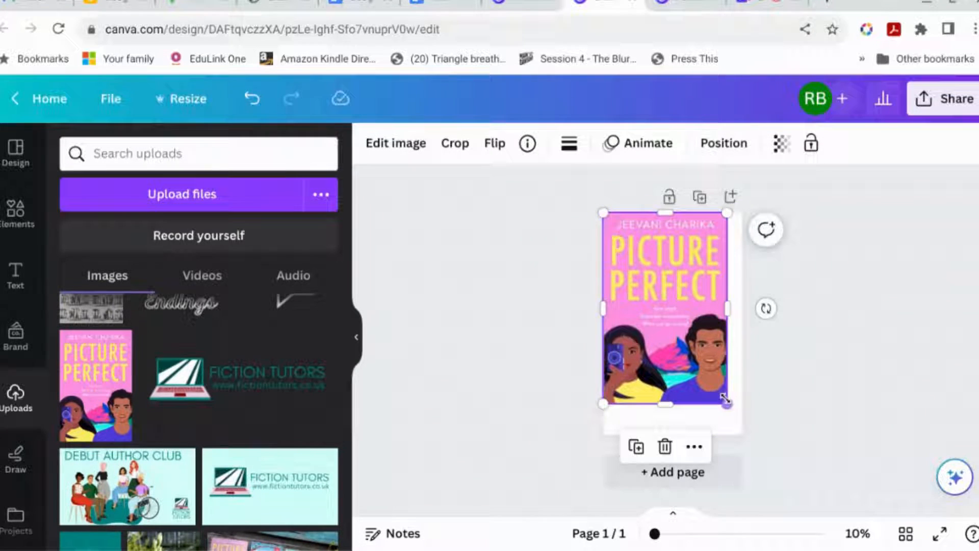
drag(725, 400, 745, 435)
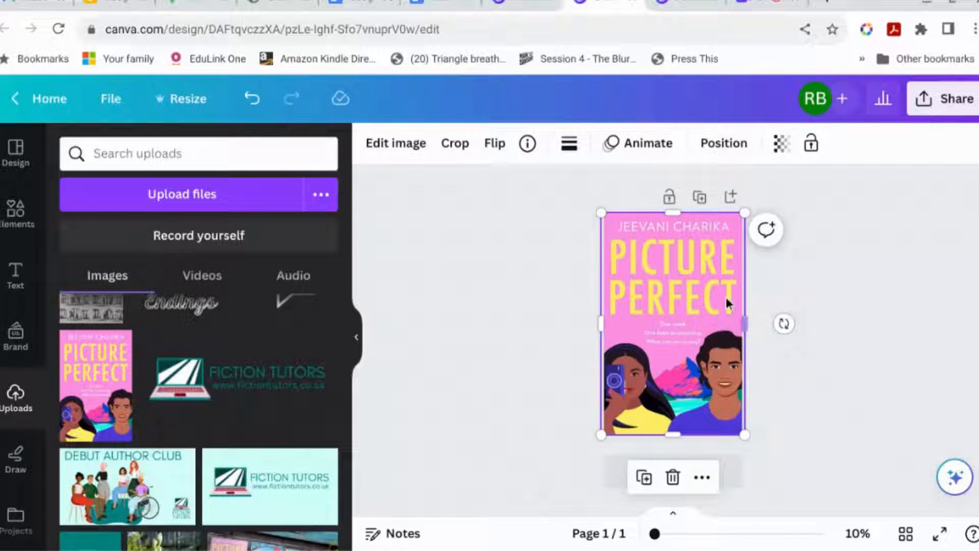
mouse_move(515, 217)
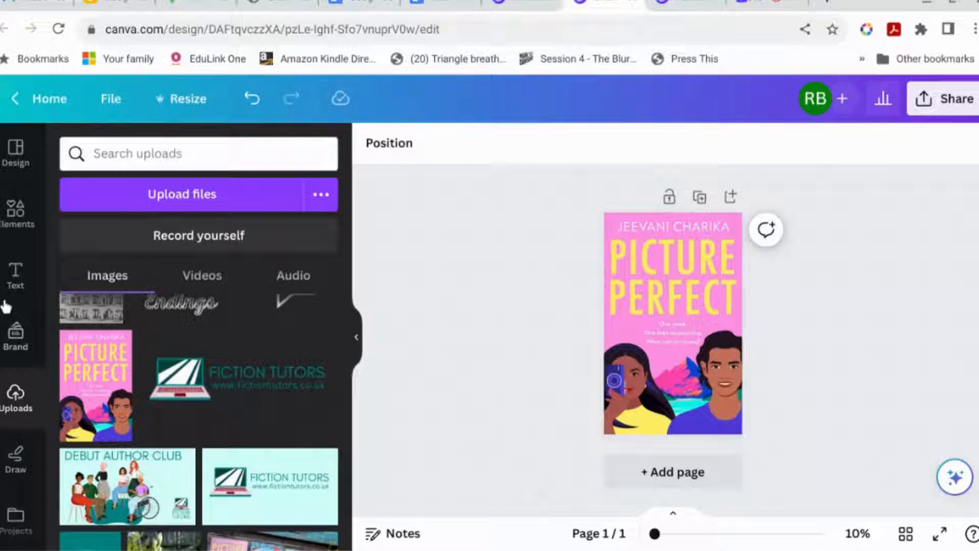
Add an upper-case PICTURE PERFECT text box over the cover and browse fonts.
click(15, 272)
text(Picture Perfect)
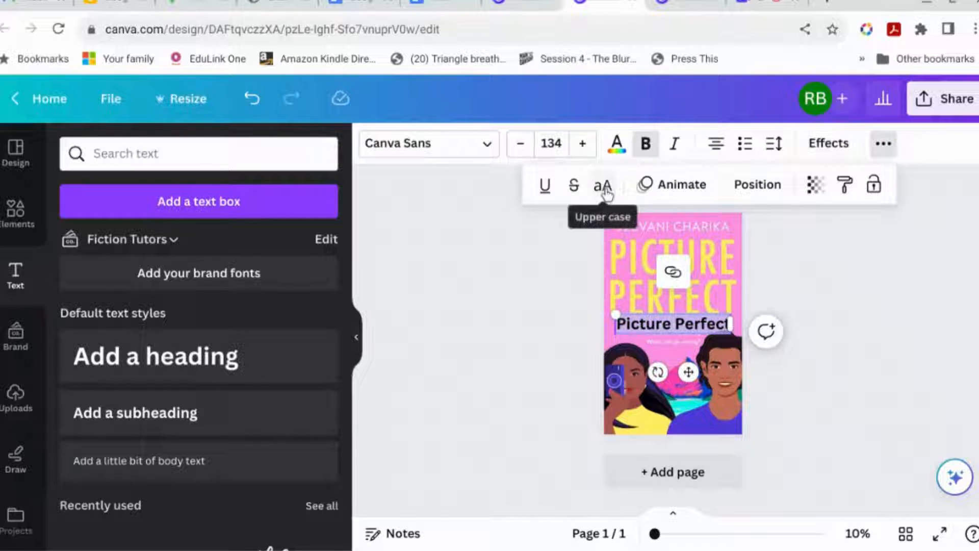
click(601, 184)
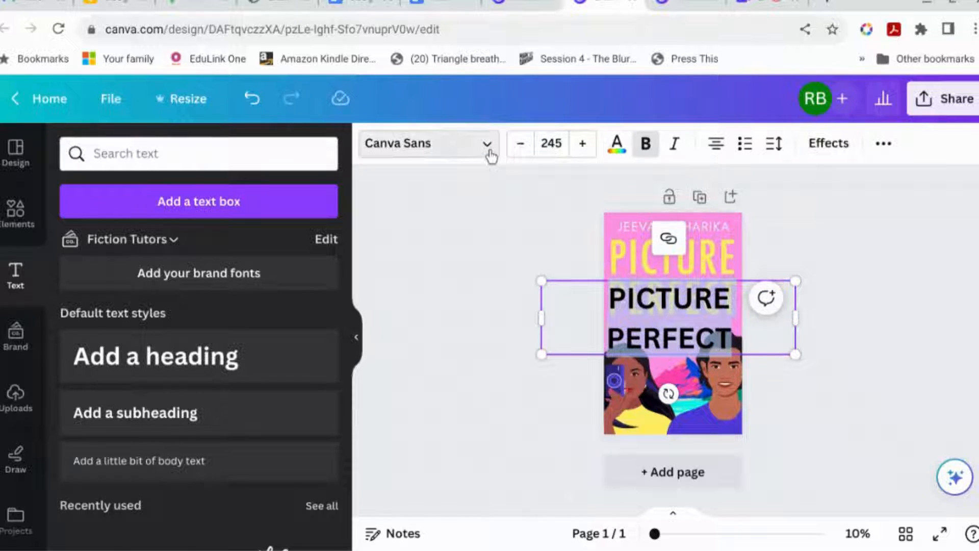
click(428, 143)
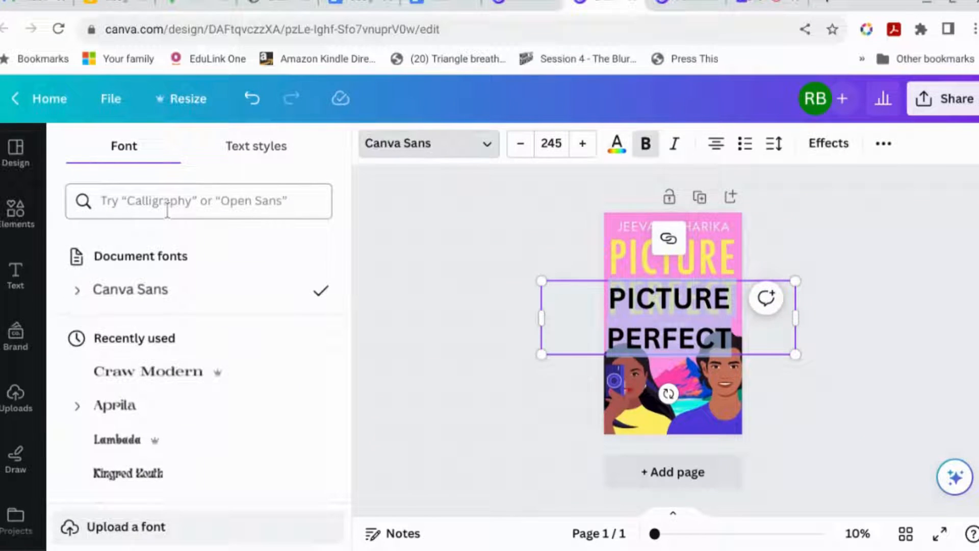
Search the fonts for 'sans' and scroll through the results.
text(sans)
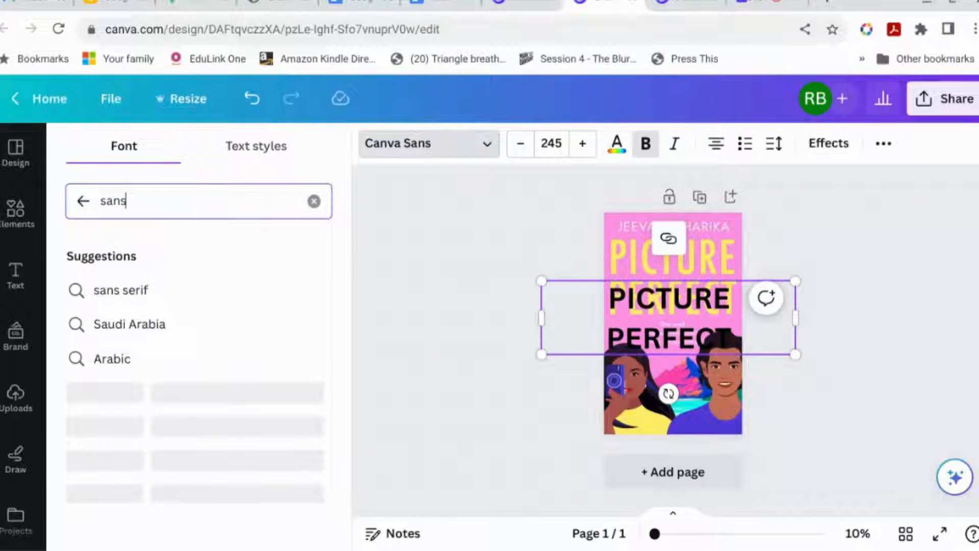
click(121, 289)
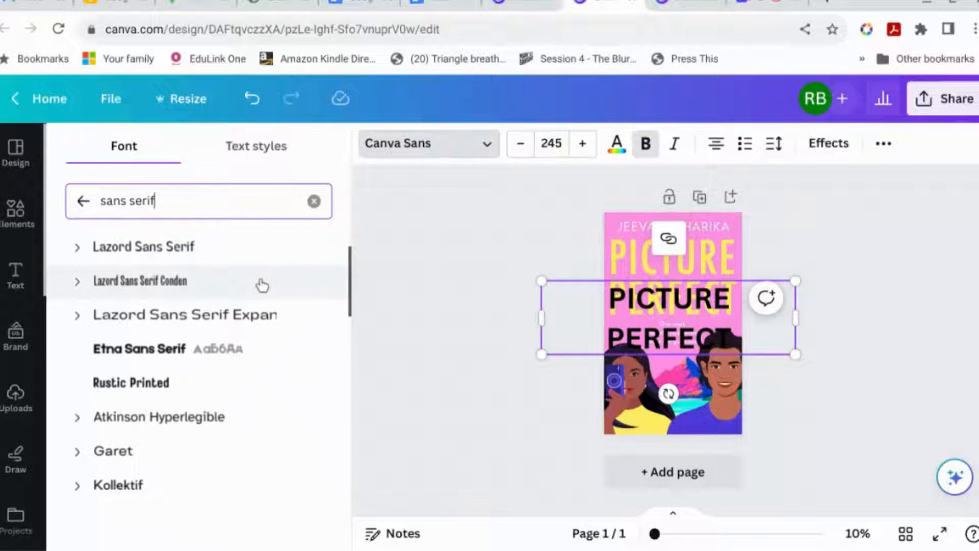
scroll(down, 3)
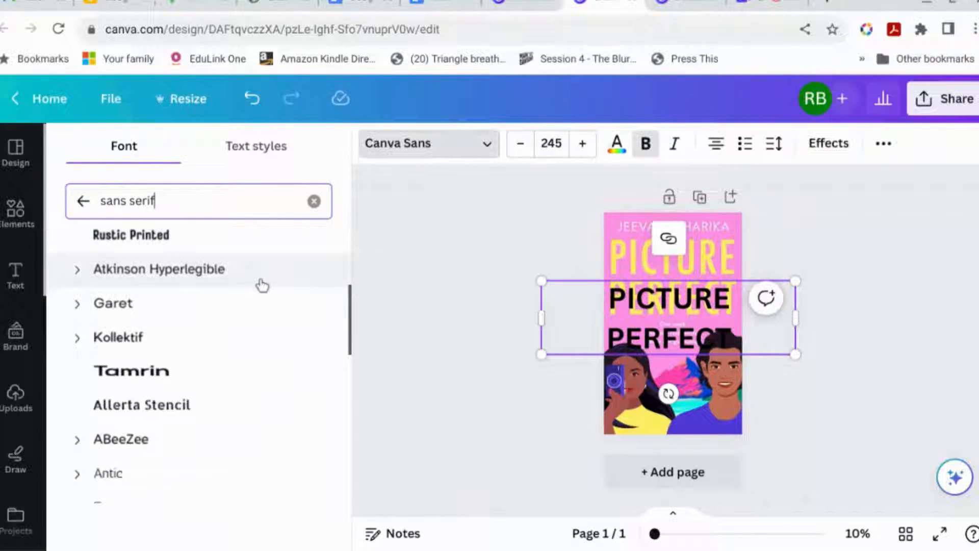
scroll(down, 3)
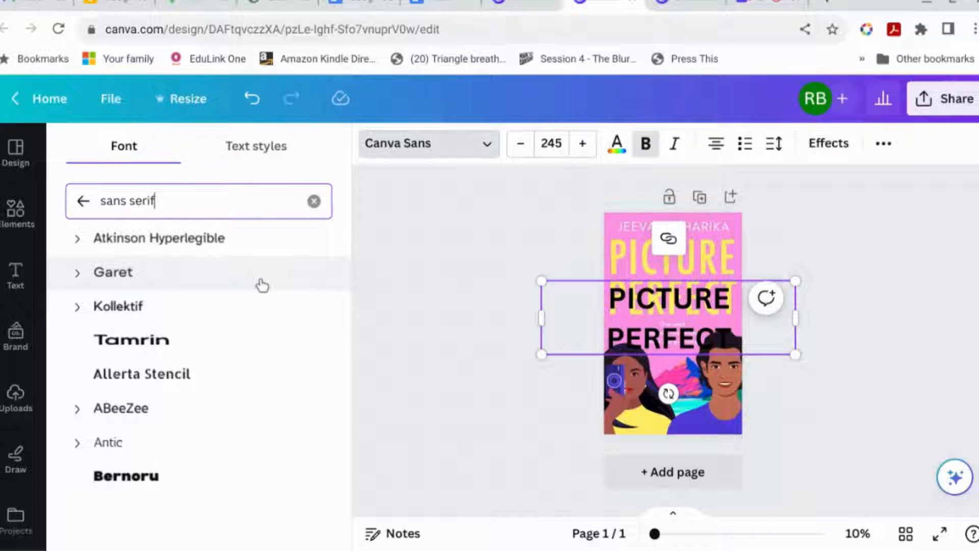
scroll(down, 3)
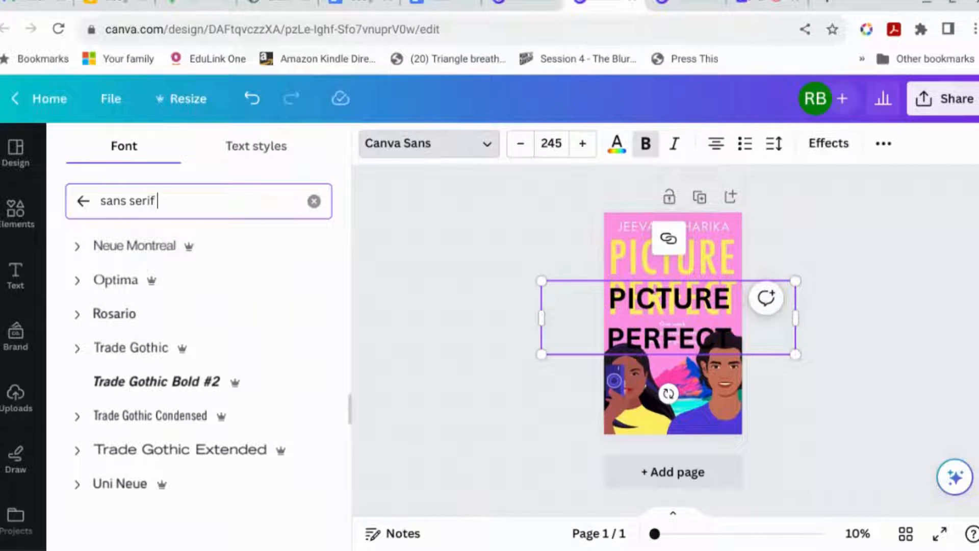
Search 'tall', try Tek Tall Arabic, Kollektif and Lydian, then apply Frutiger Condensed.
text(tall)
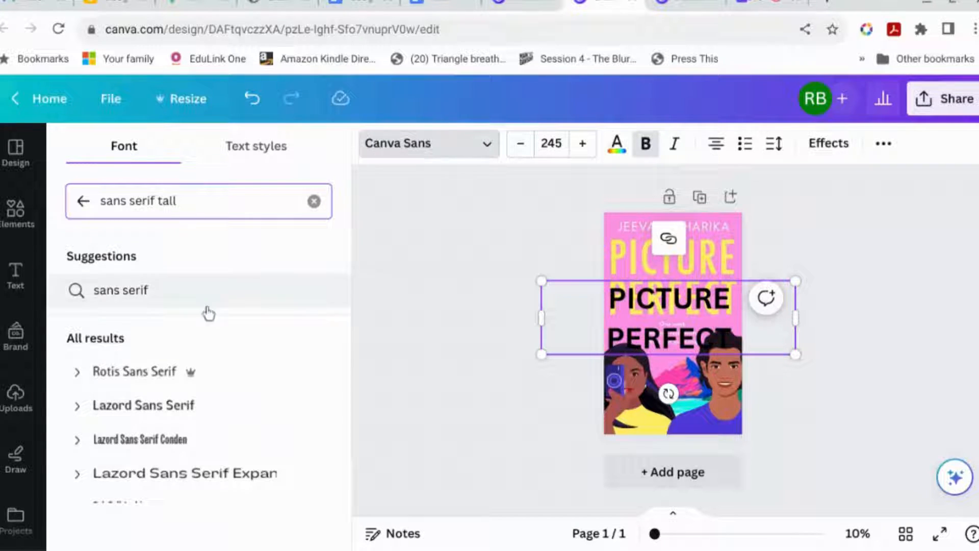
click(120, 361)
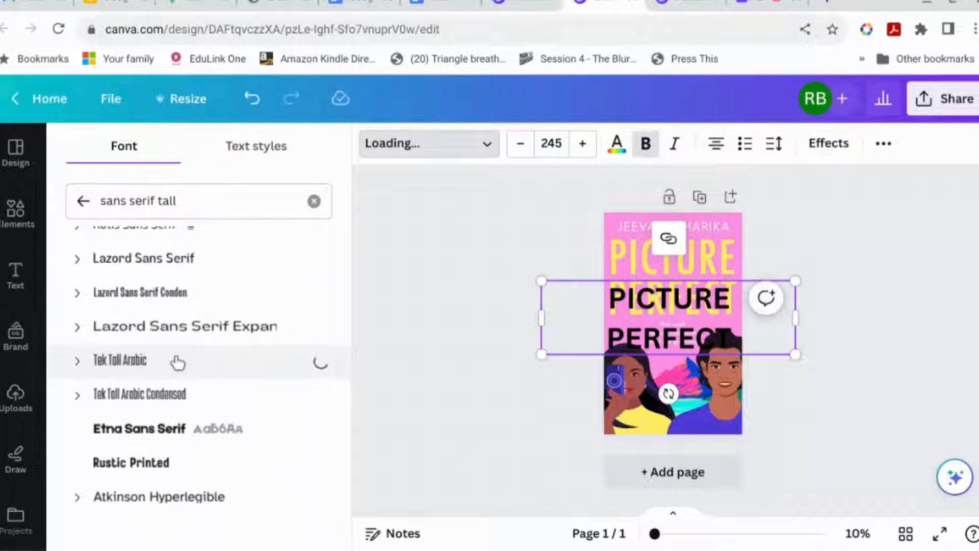
click(119, 361)
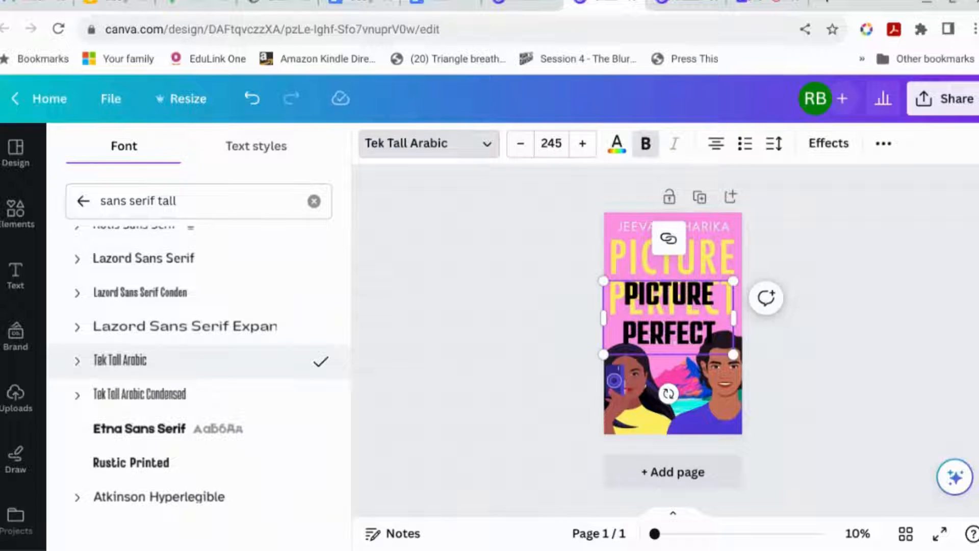
mouse_move(263, 395)
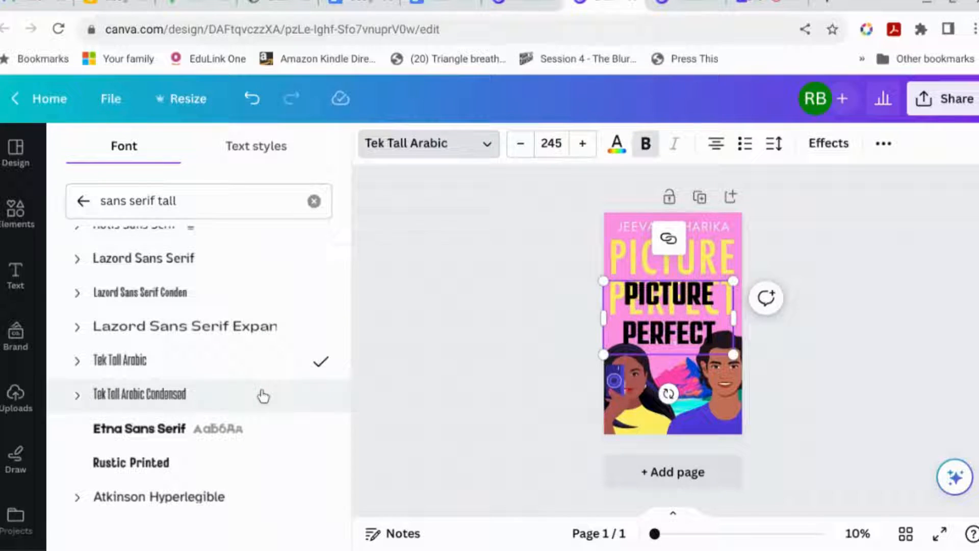
click(118, 241)
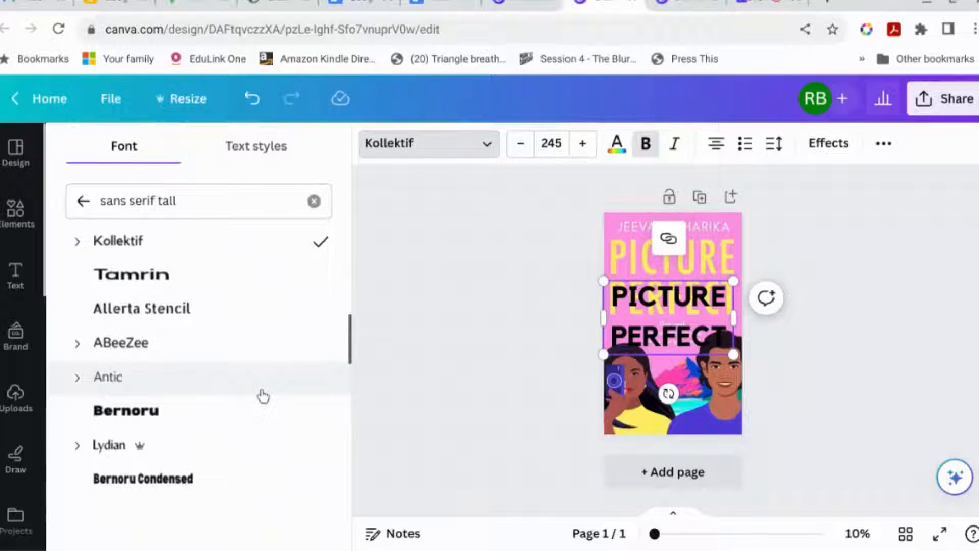
click(109, 426)
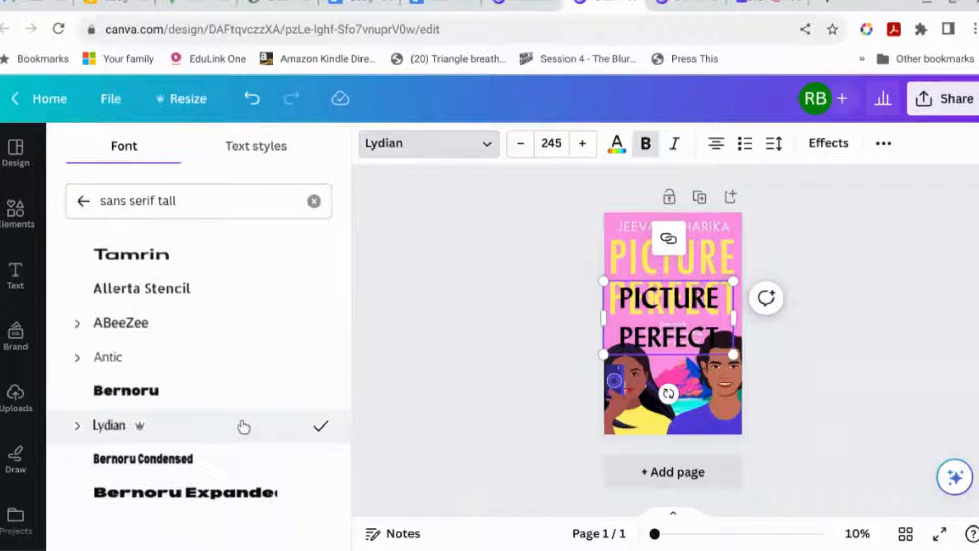
scroll(down, 3)
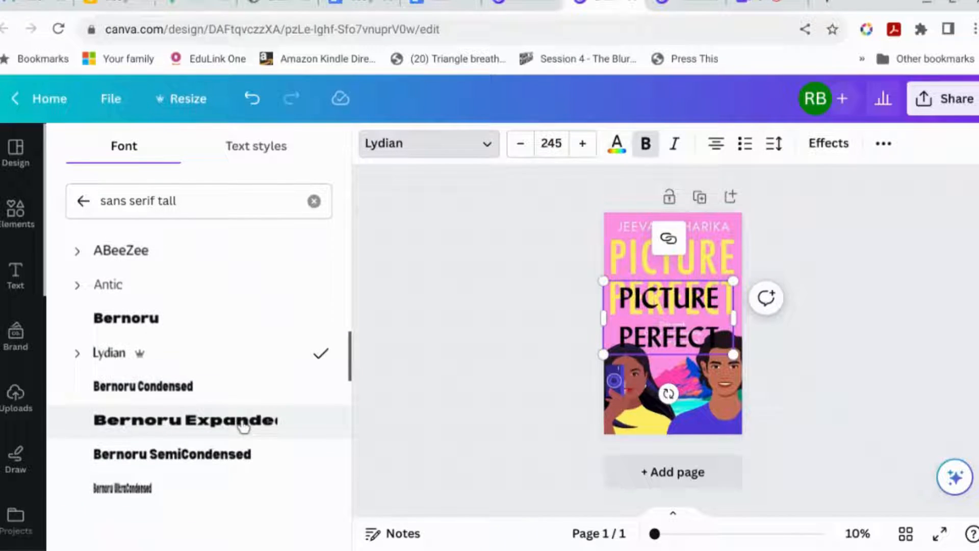
scroll(down, 3)
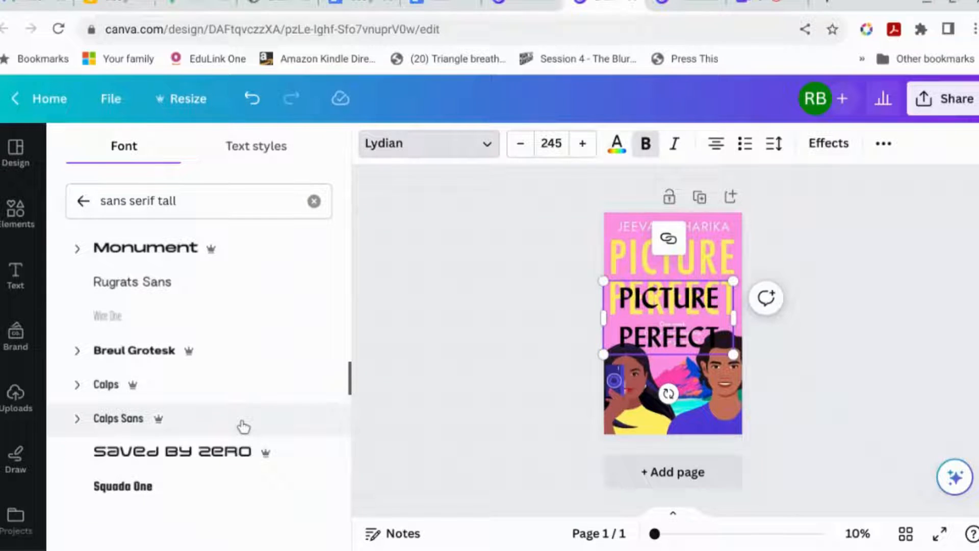
scroll(down, 3)
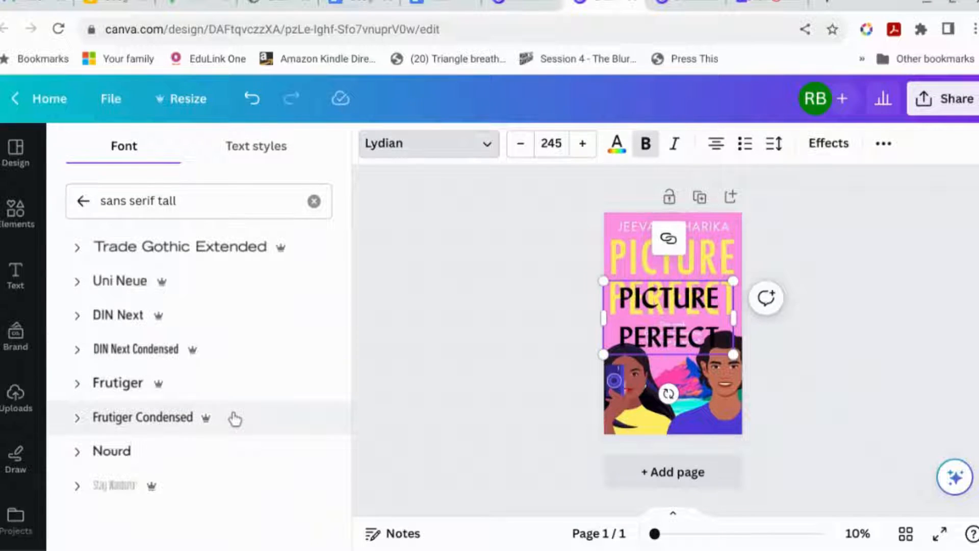
click(142, 417)
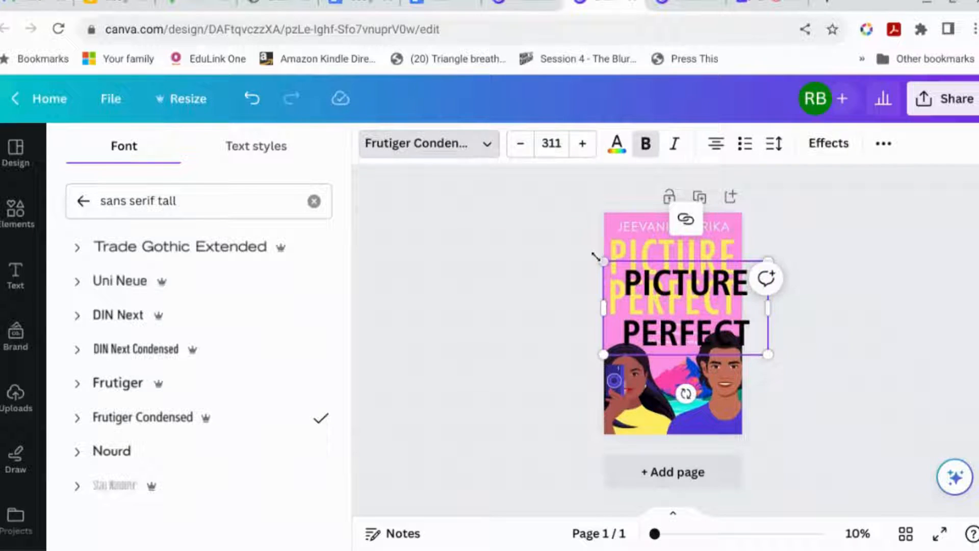
Enlarge the title to size 342, adjust its width, and move it up.
drag(601, 261, 582, 250)
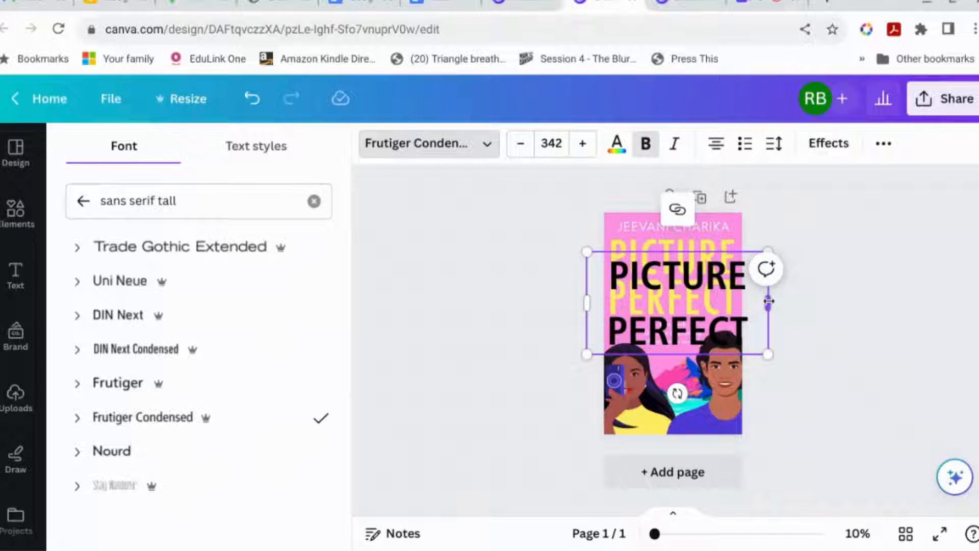
drag(768, 301, 760, 300)
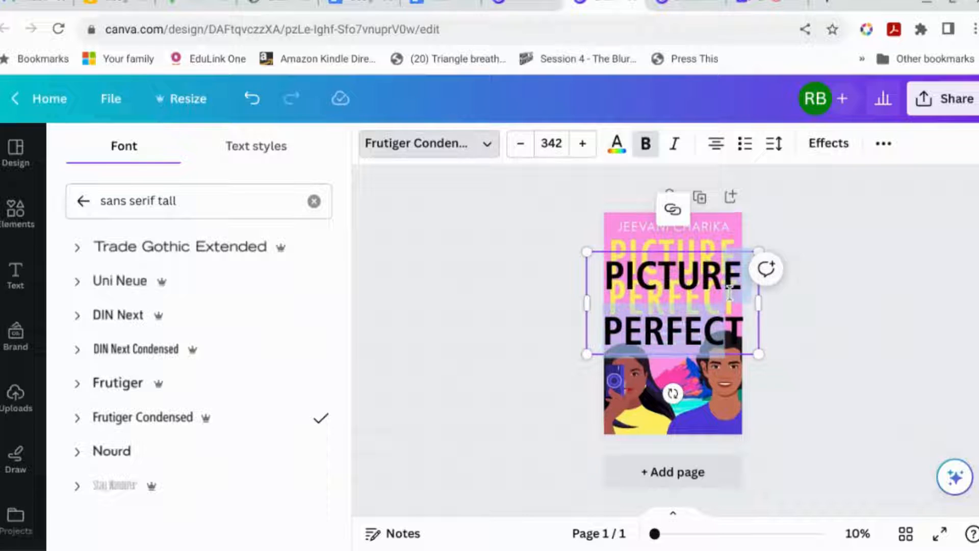
click(15, 276)
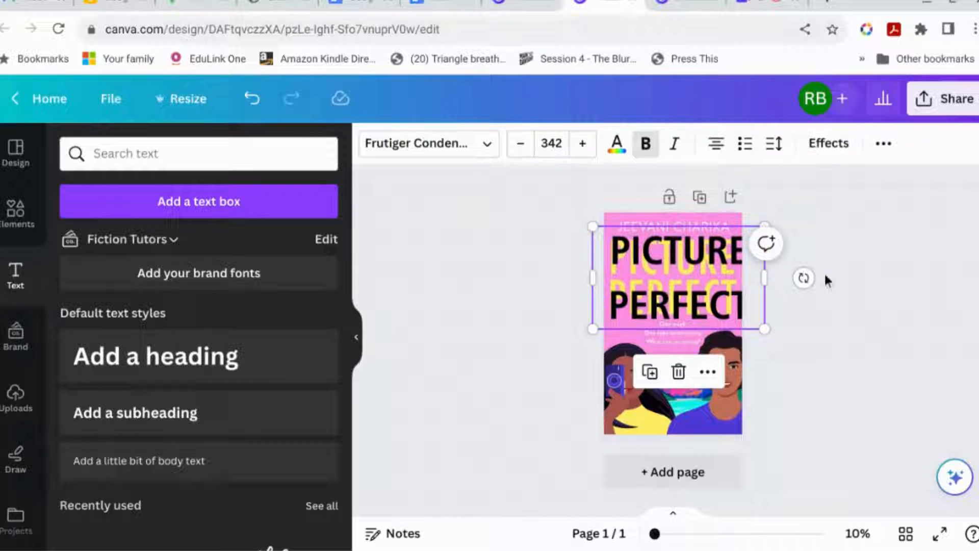
mouse_move(773, 143)
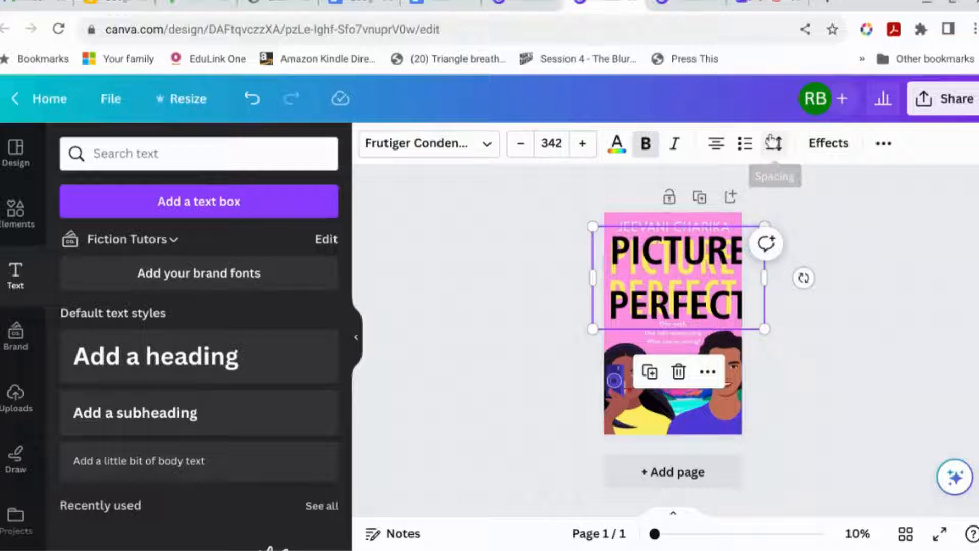
Tighten the title's letter spacing to about -54 and enlarge it to size 363.
click(774, 142)
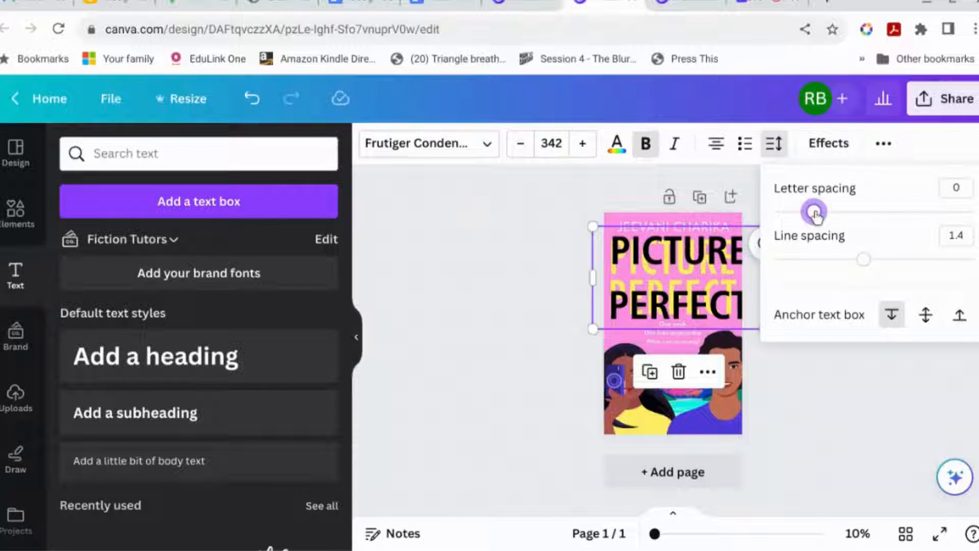
drag(812, 211, 796, 213)
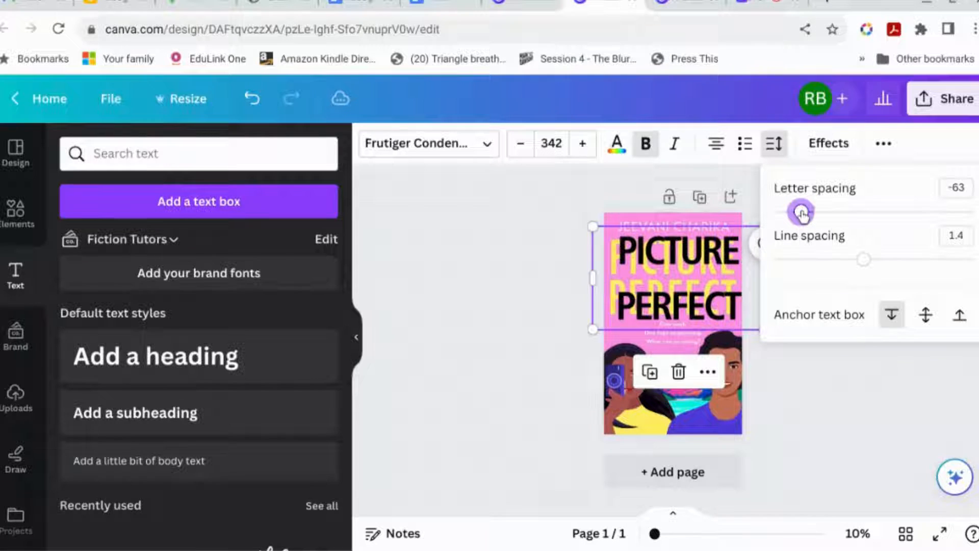
drag(796, 211, 809, 211)
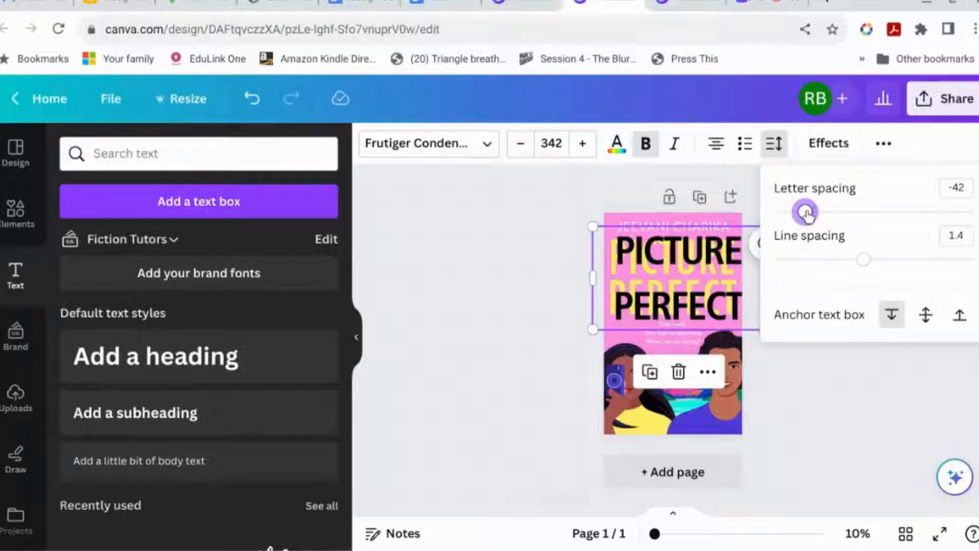
drag(807, 209, 801, 209)
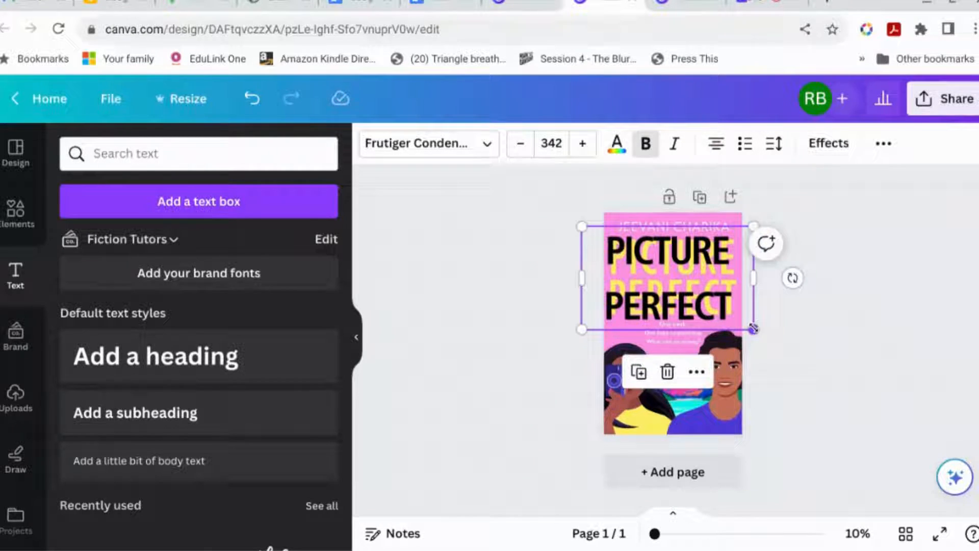
drag(753, 329, 760, 335)
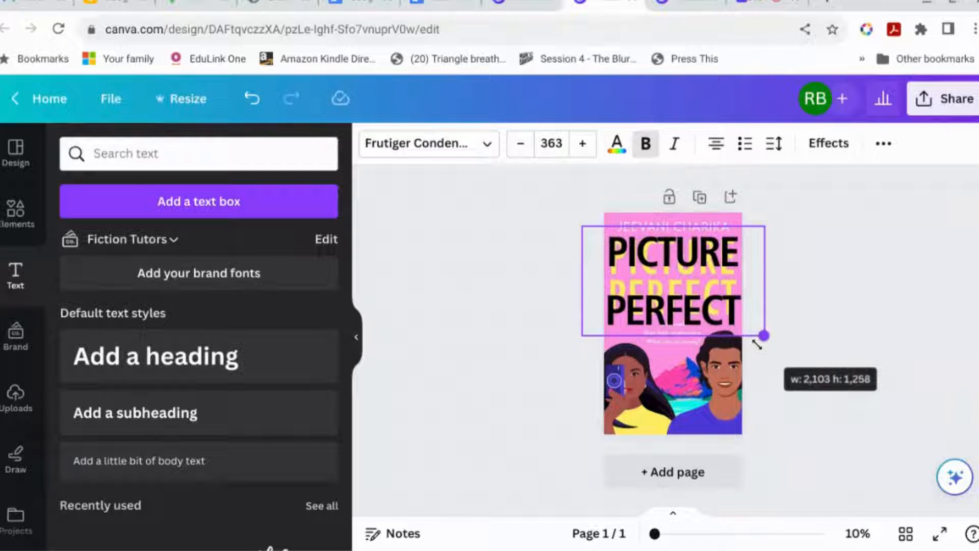
click(671, 284)
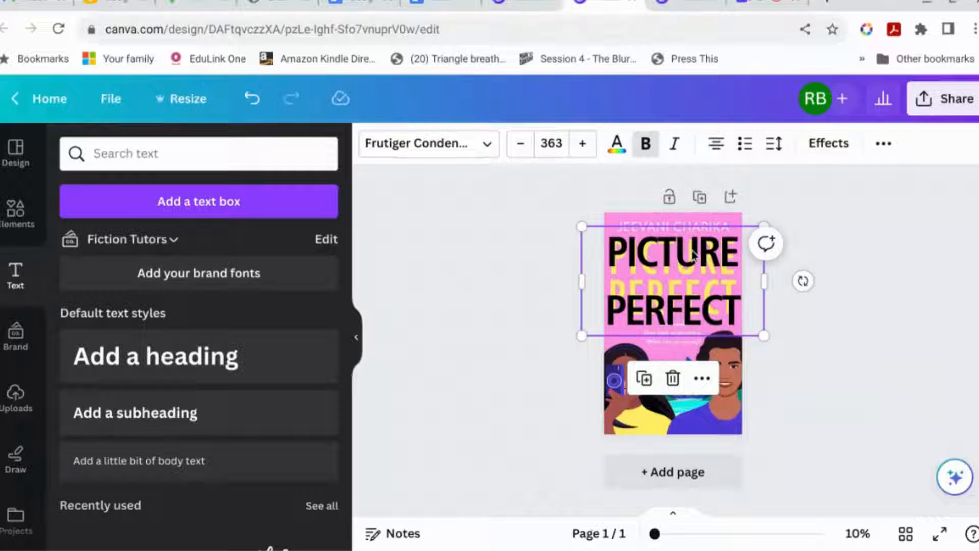
Reduce the title's line spacing to 1.08.
click(774, 143)
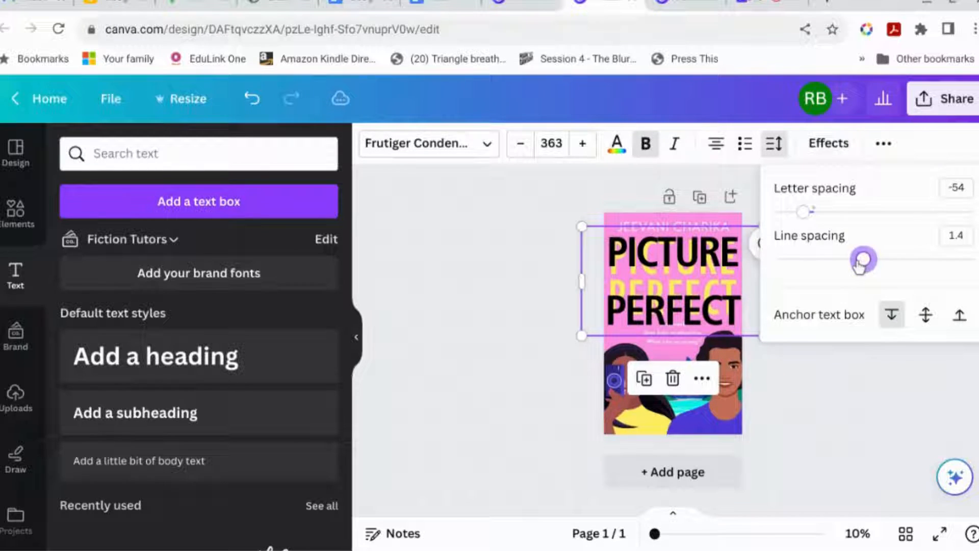
drag(863, 258, 831, 258)
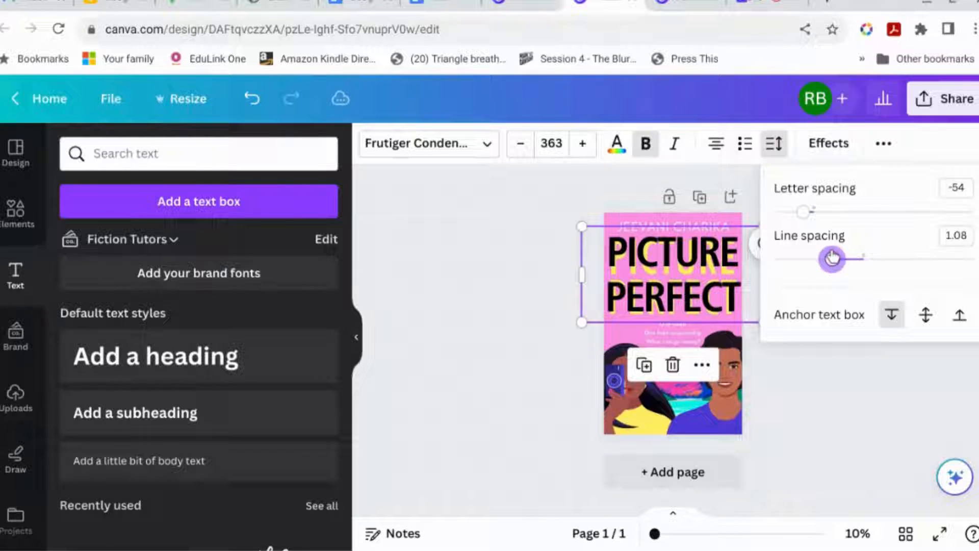
drag(831, 258, 829, 258)
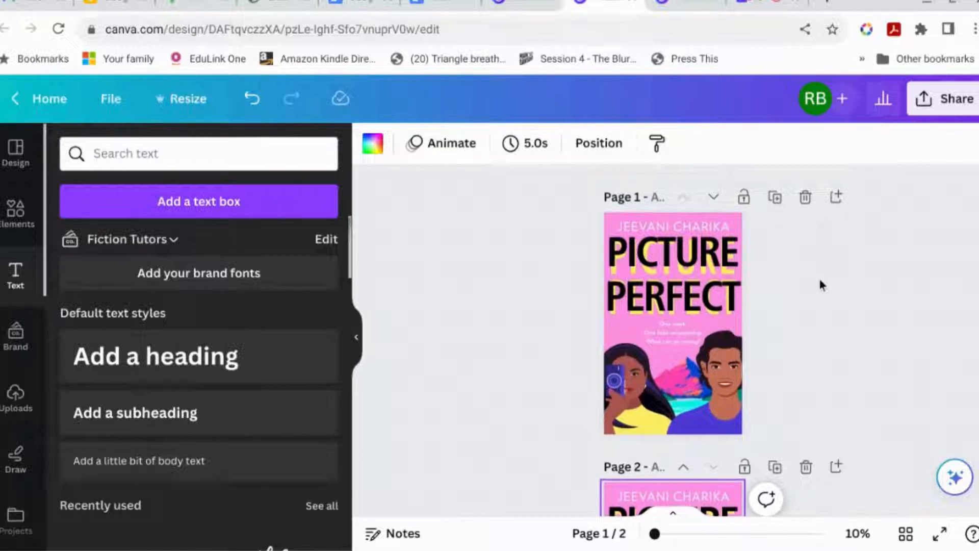
Duplicate the cover page to build a three-page design.
click(673, 400)
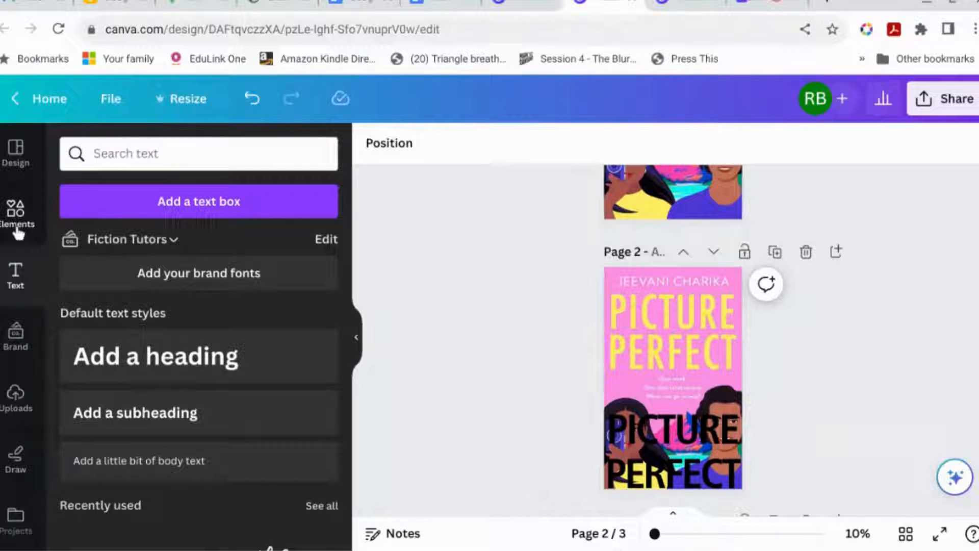
click(17, 215)
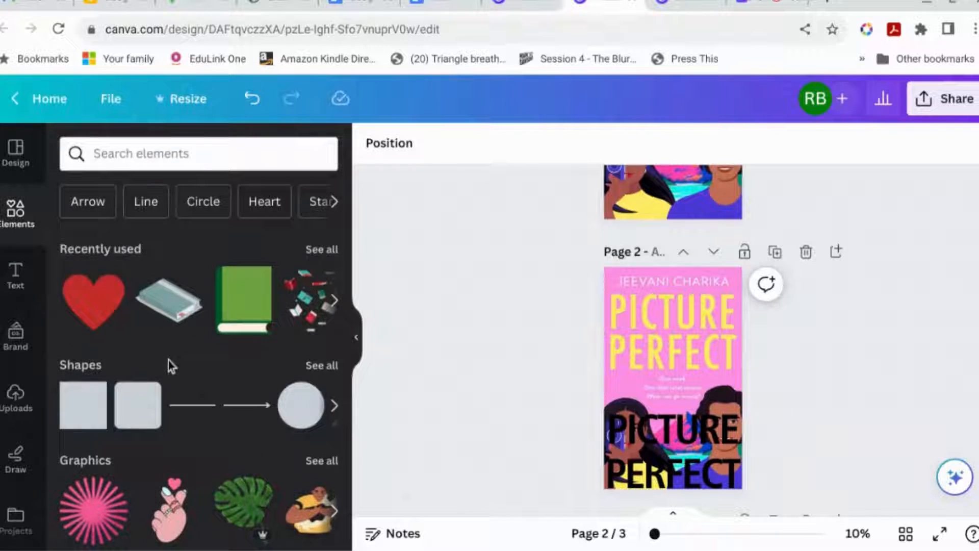
Add a square shape and stretch it over both lines of page 2's yellow title.
click(82, 405)
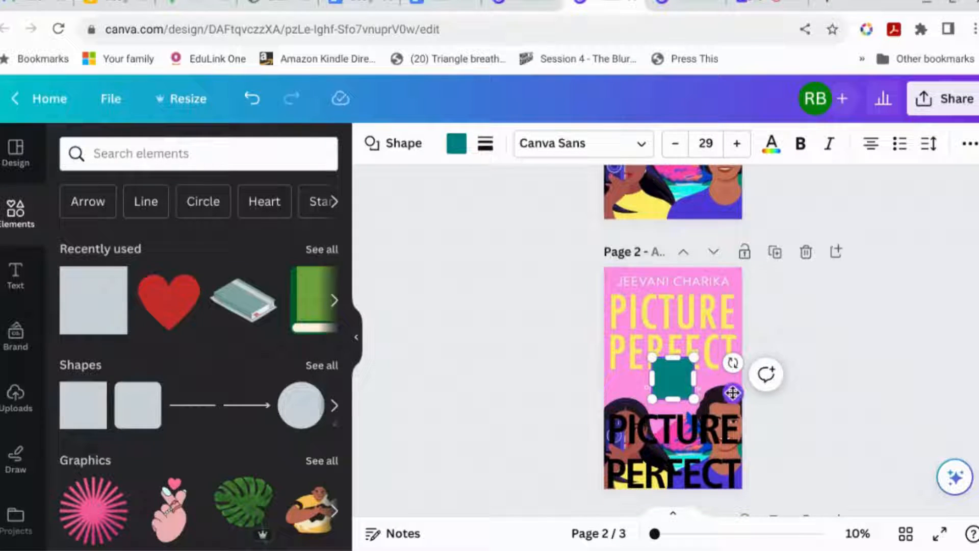
drag(673, 375, 638, 325)
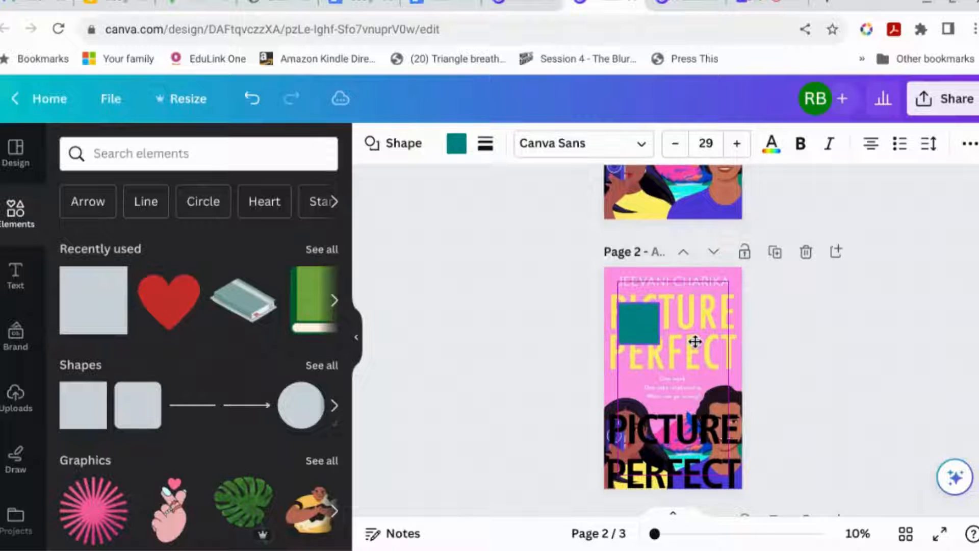
drag(667, 321, 731, 333)
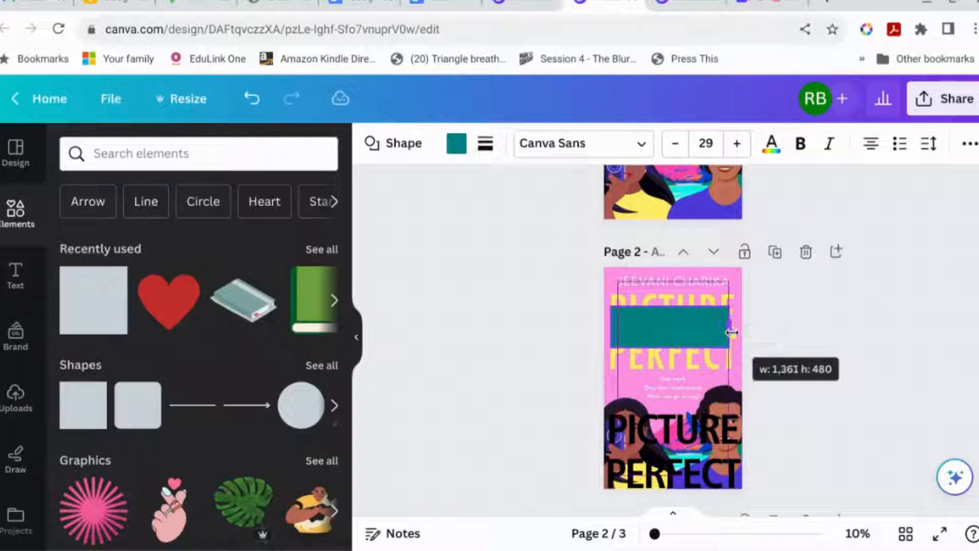
drag(724, 334, 736, 334)
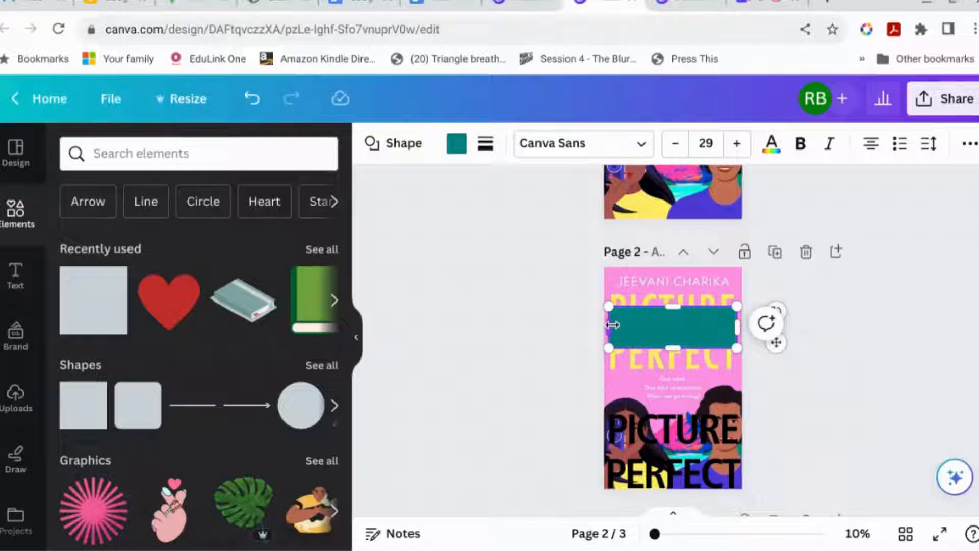
drag(672, 328, 672, 340)
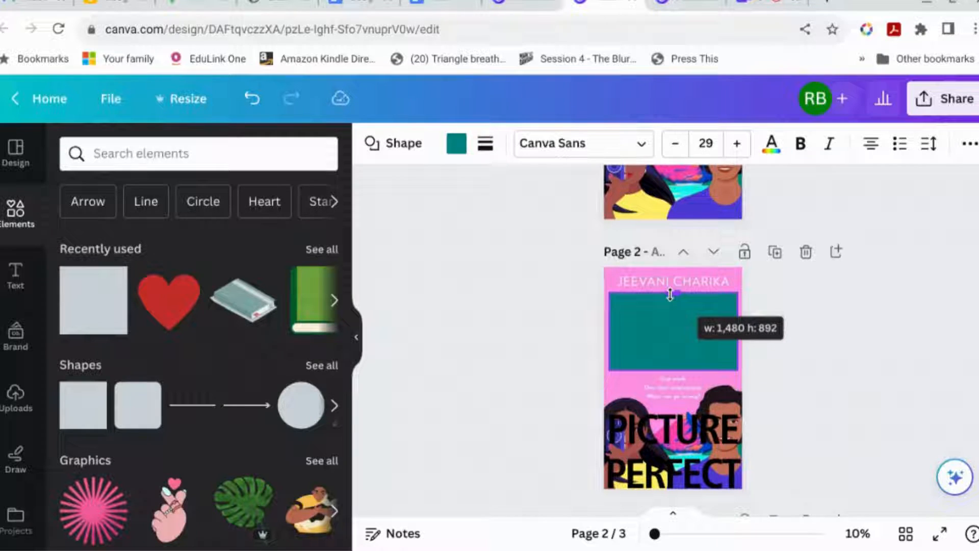
Recolour the covering rectangle with the cover's pink from Photo colours.
click(455, 142)
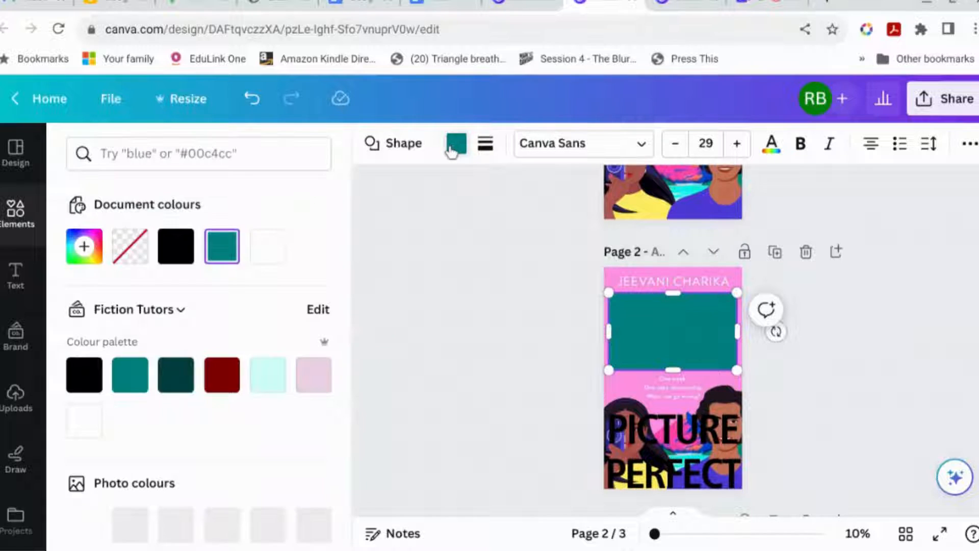
click(129, 524)
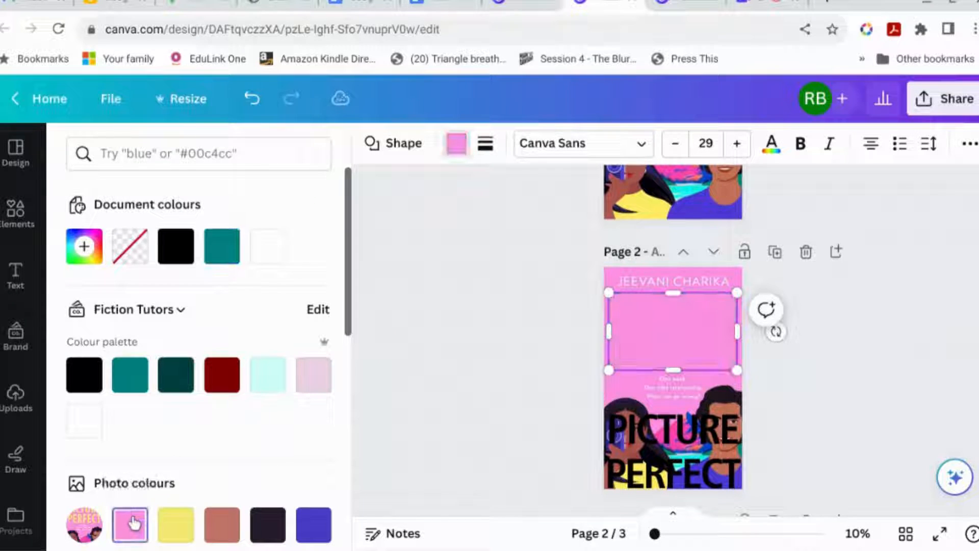
click(16, 212)
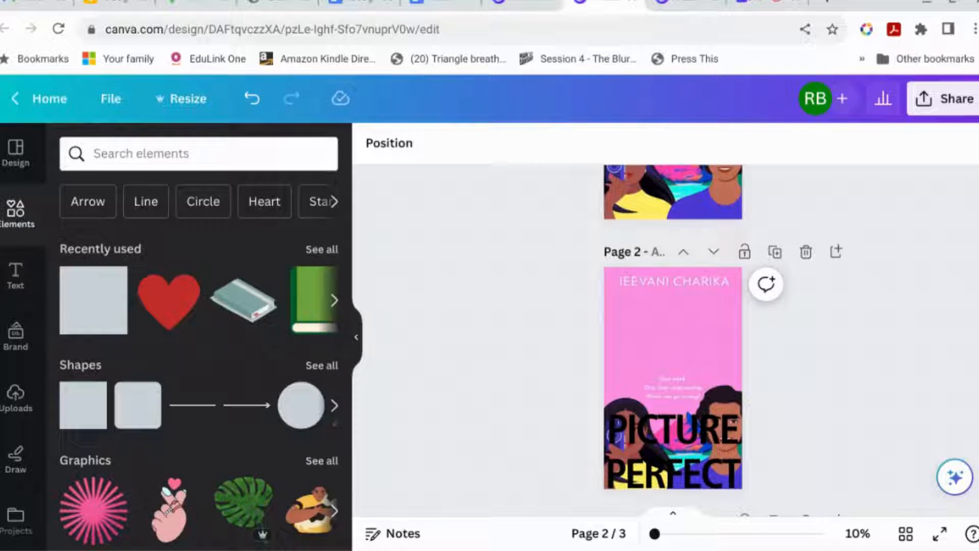
mouse_move(934, 383)
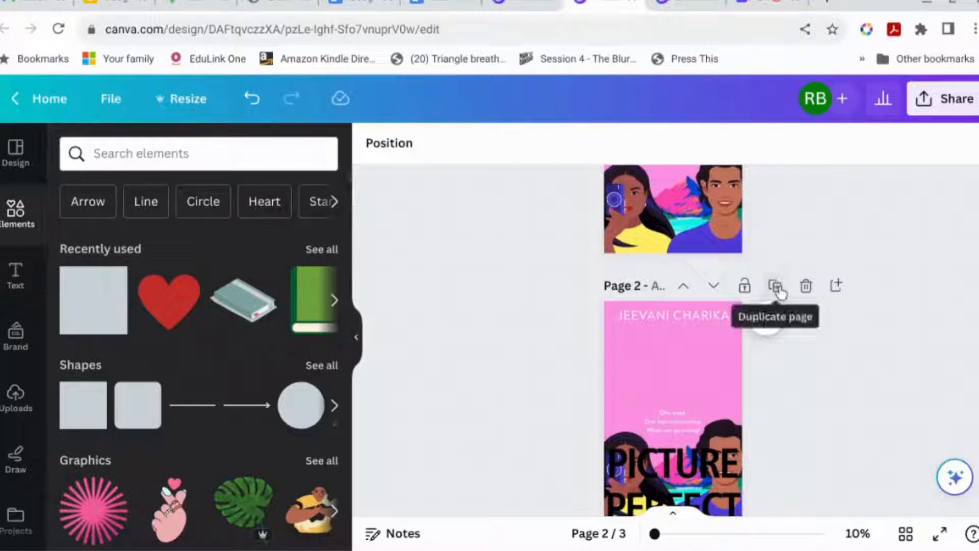
Duplicate the covered-title page and open Magic Eraser on page 3's cover photo.
click(776, 285)
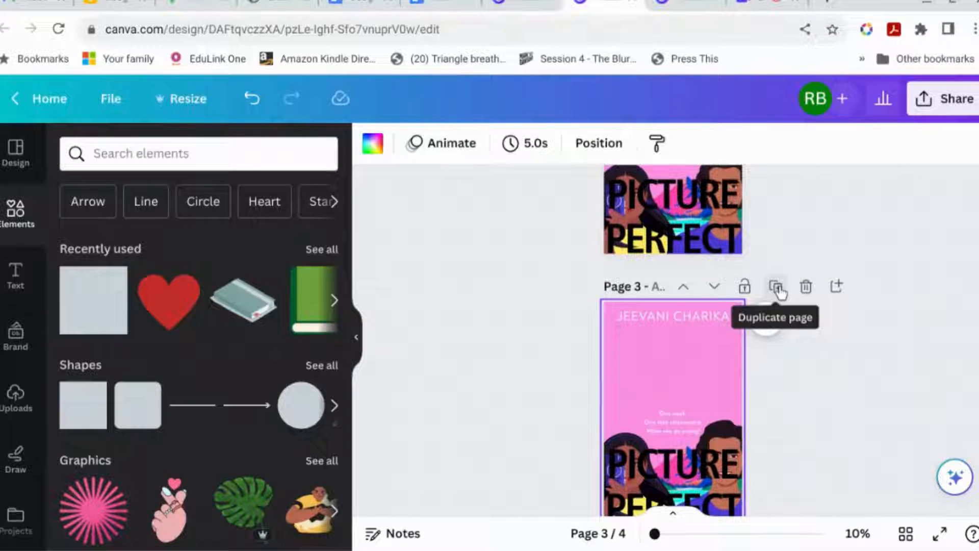
click(673, 362)
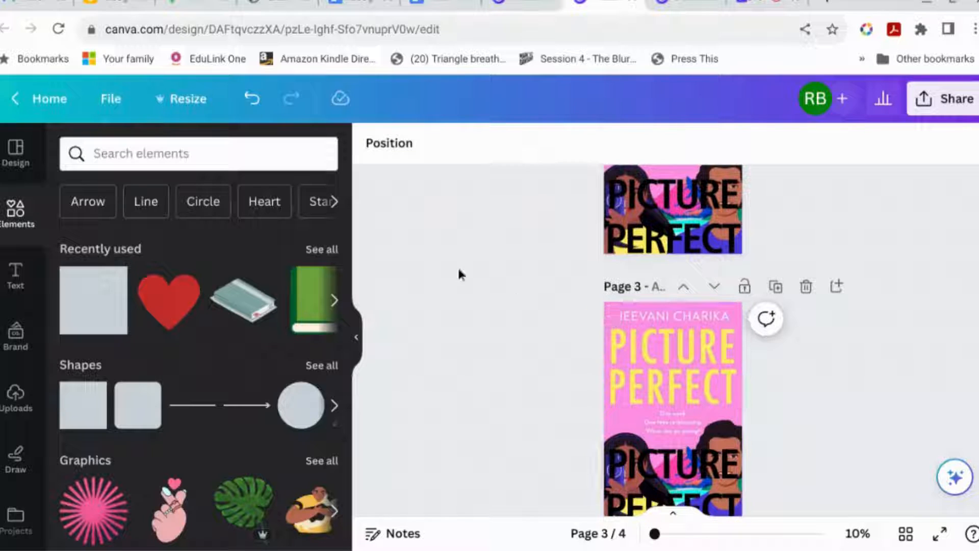
click(673, 387)
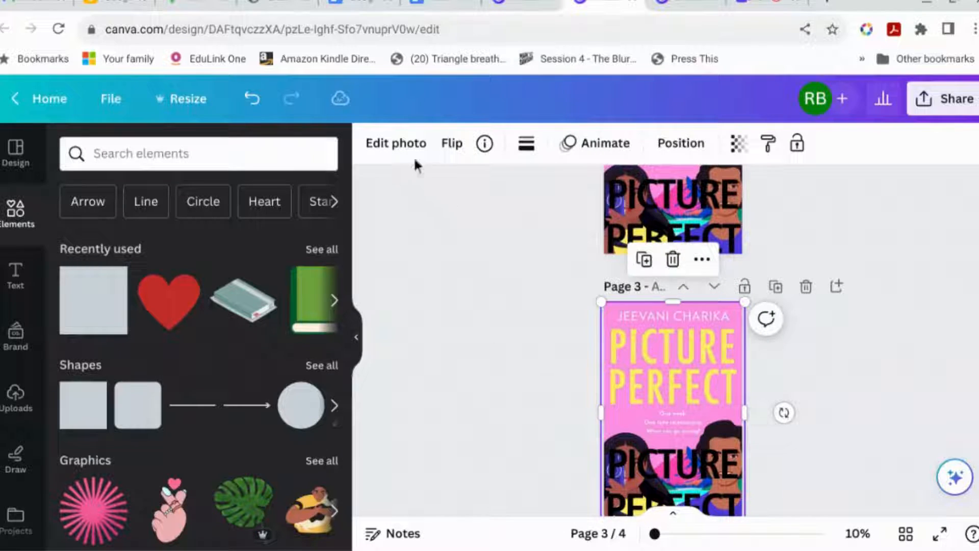
click(395, 143)
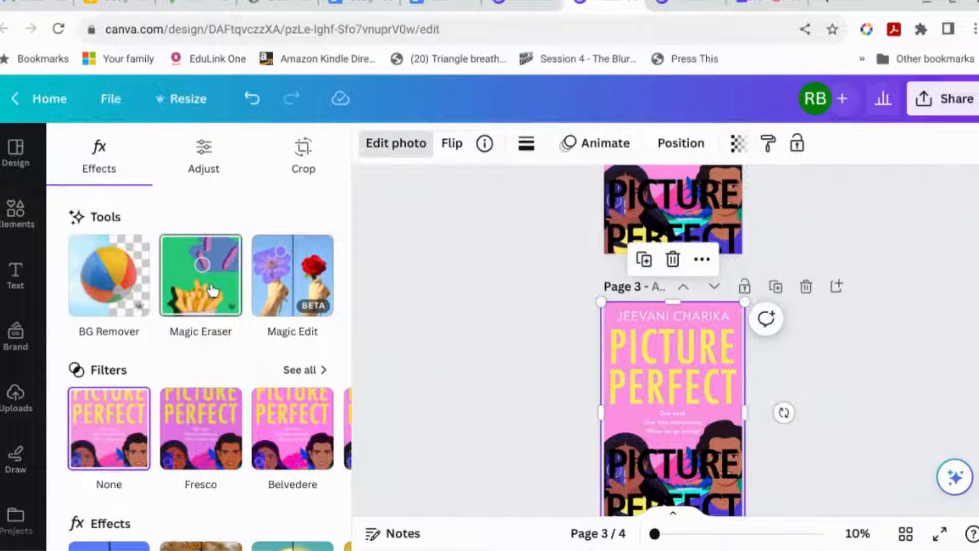
click(201, 276)
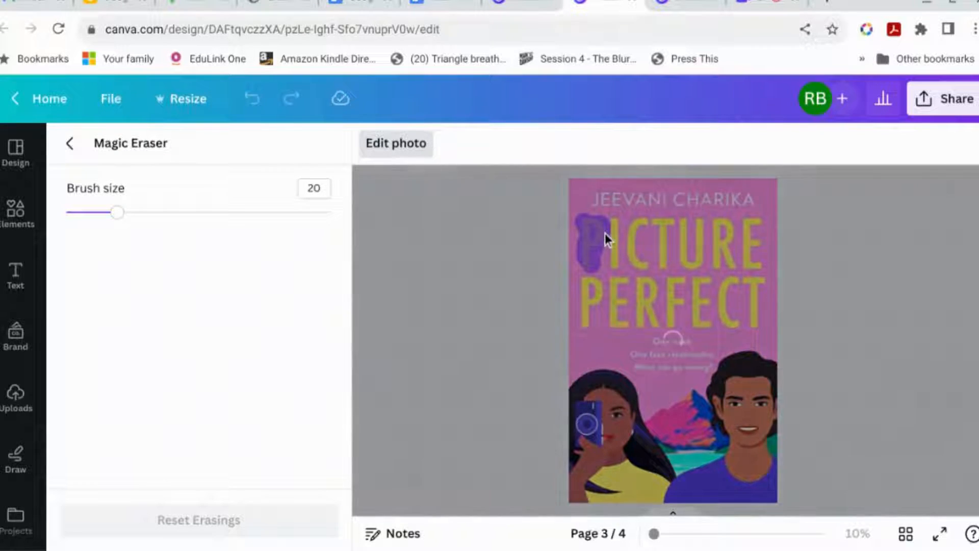
Brush away the P, I and PERFECT with Magic Eraser, leaving only CTURE, and apply.
click(599, 244)
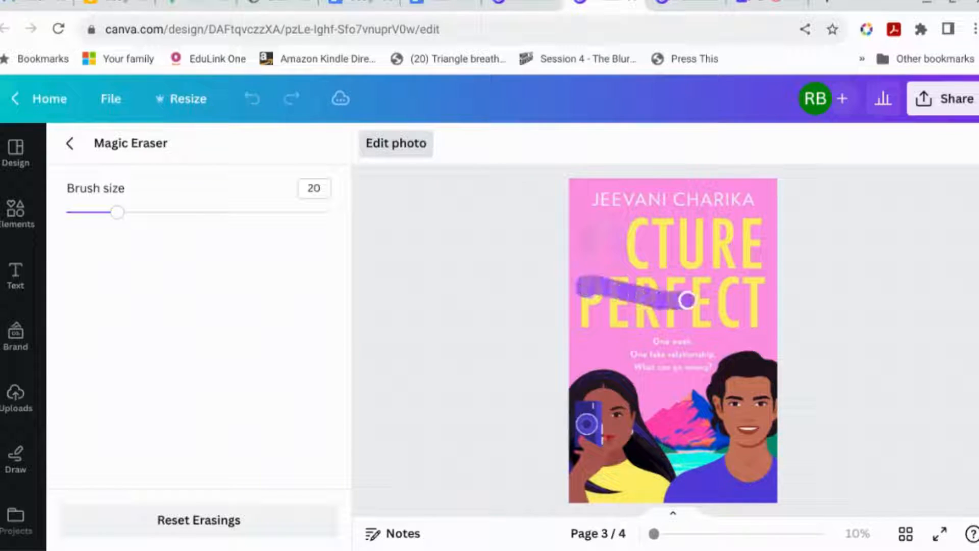
drag(685, 298, 607, 286)
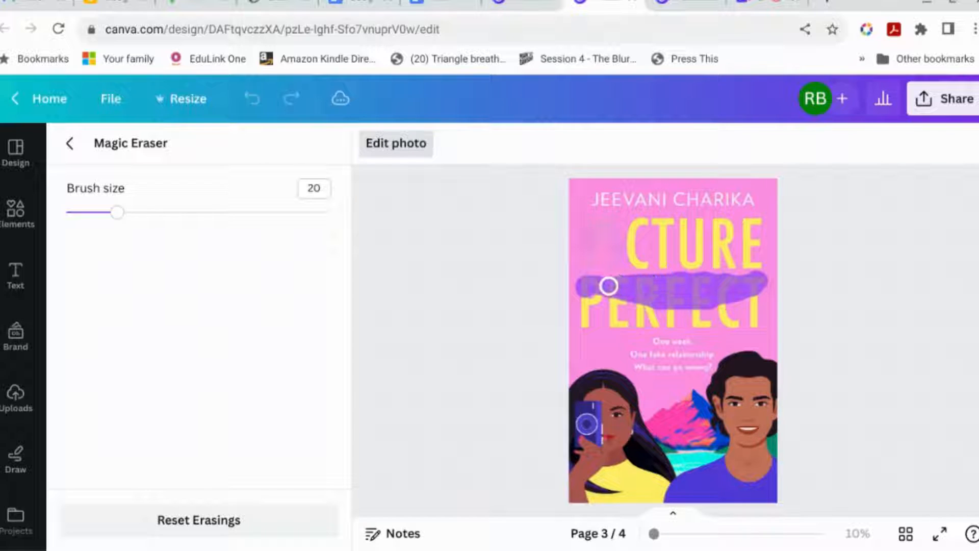
drag(608, 286, 715, 320)
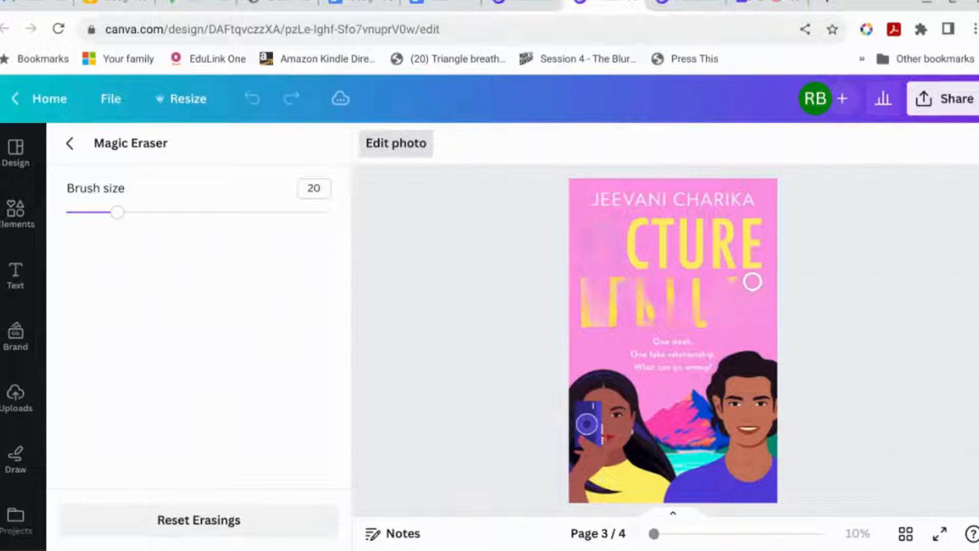
drag(753, 282, 587, 319)
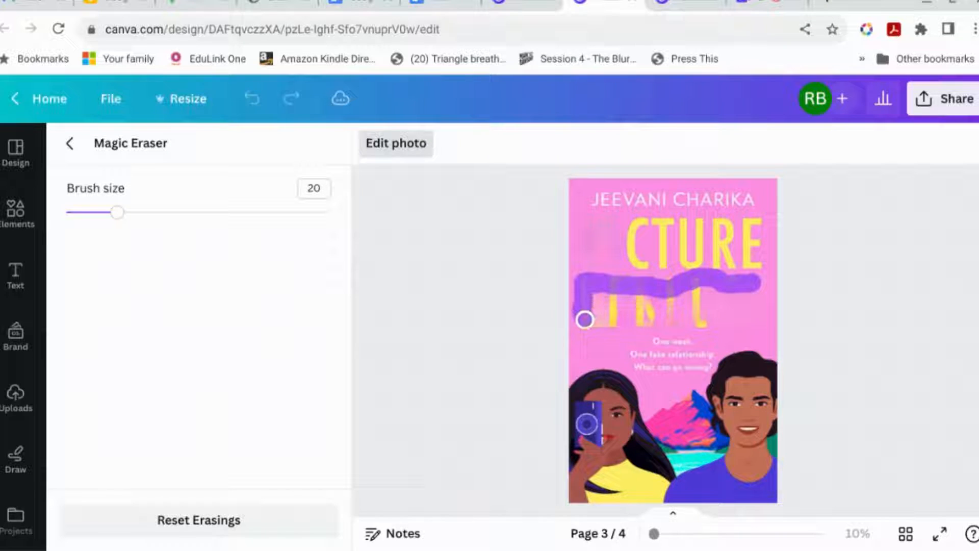
drag(585, 320, 700, 282)
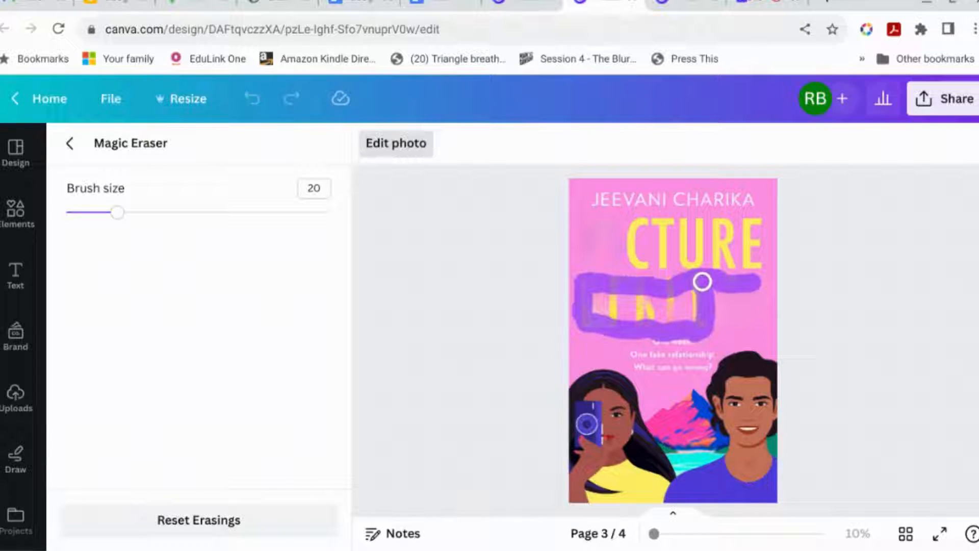
drag(701, 281, 597, 296)
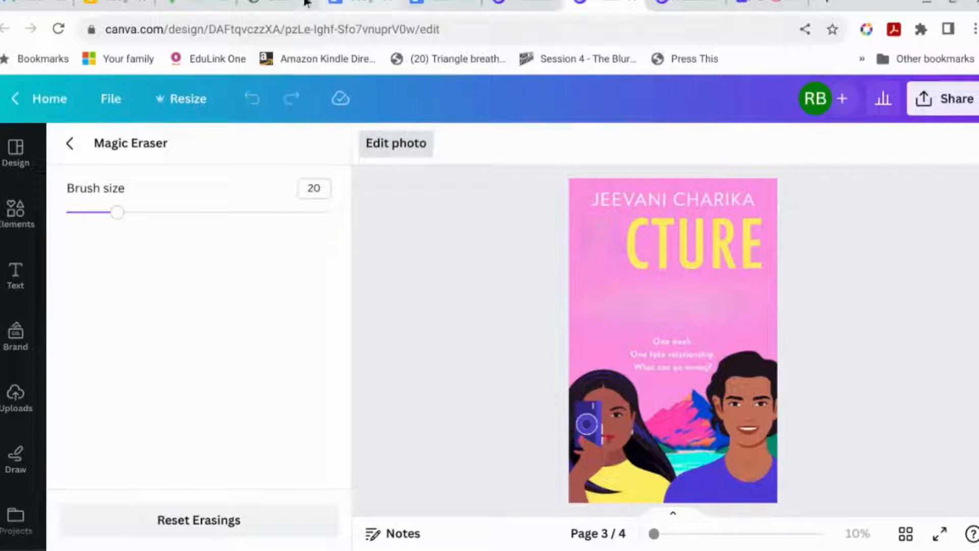
click(70, 143)
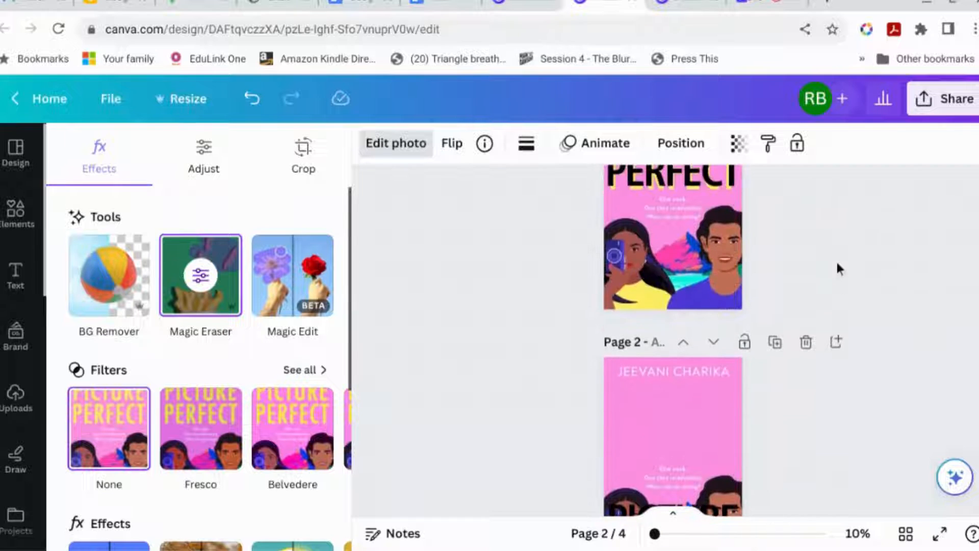
Select the black PICTURE PERFECT text layer on page 2.
scroll(down, 3)
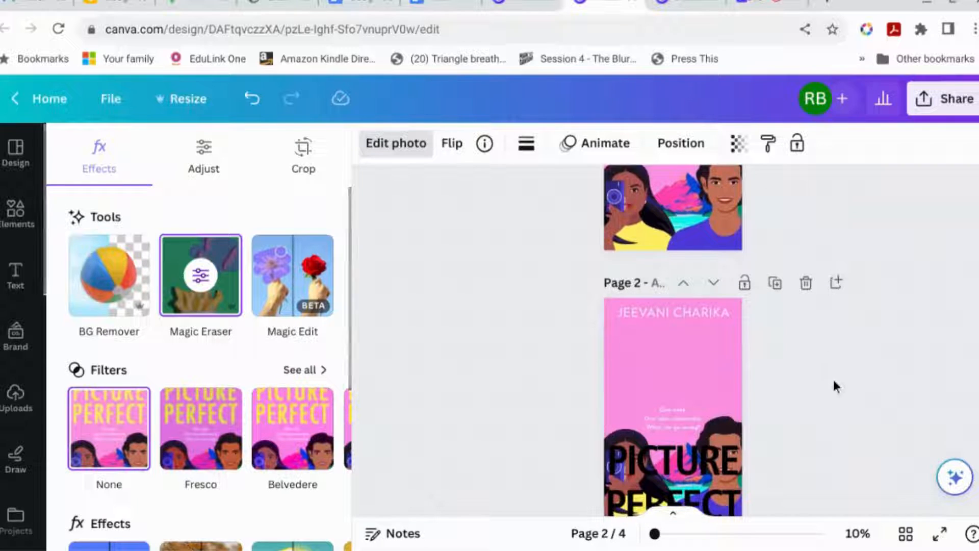
click(17, 212)
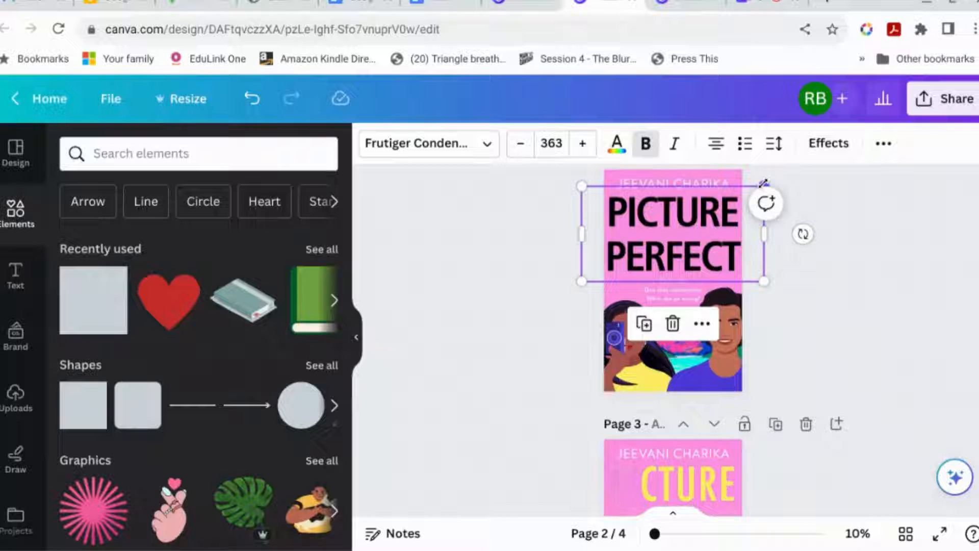
mouse_move(434, 178)
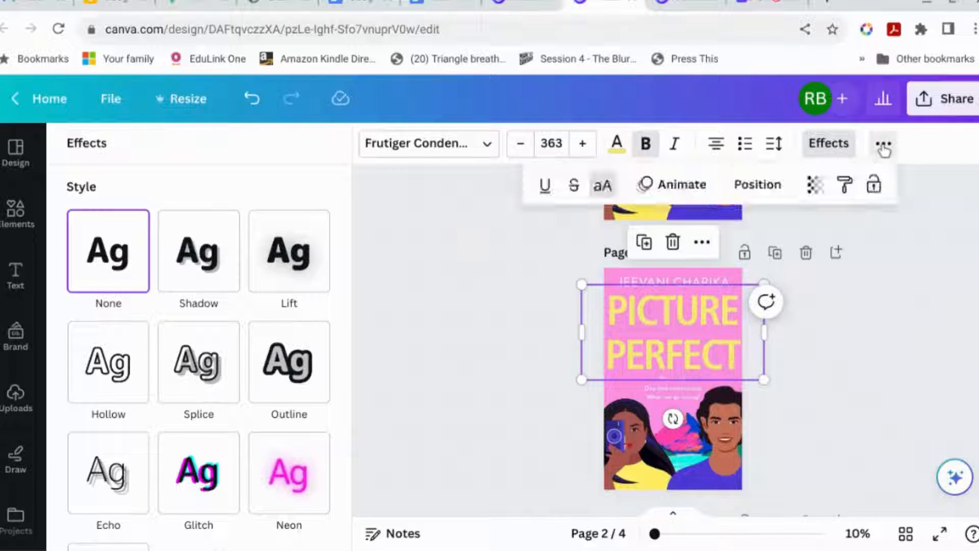
Apply the Bounce writing-style text animation to the PICTURE PERFECT title.
click(678, 184)
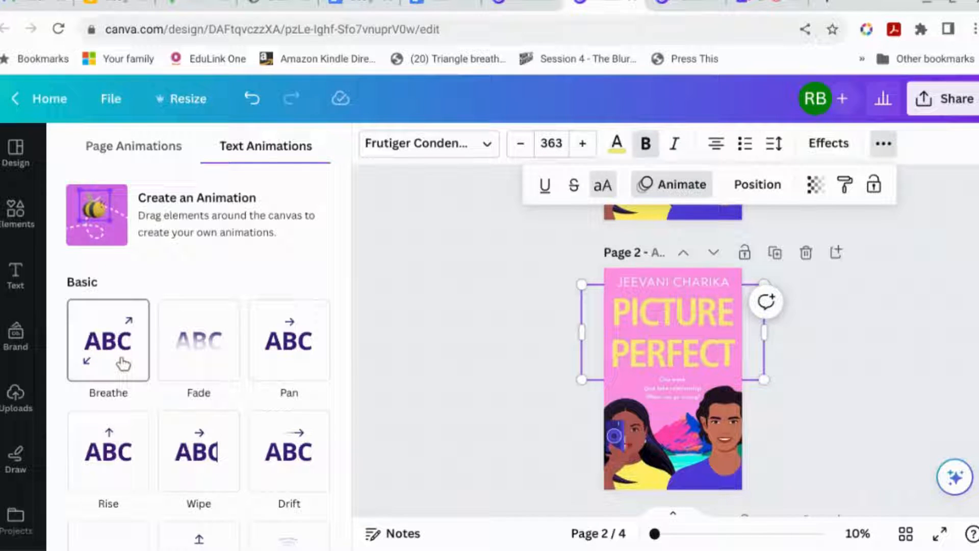
scroll(down, 3)
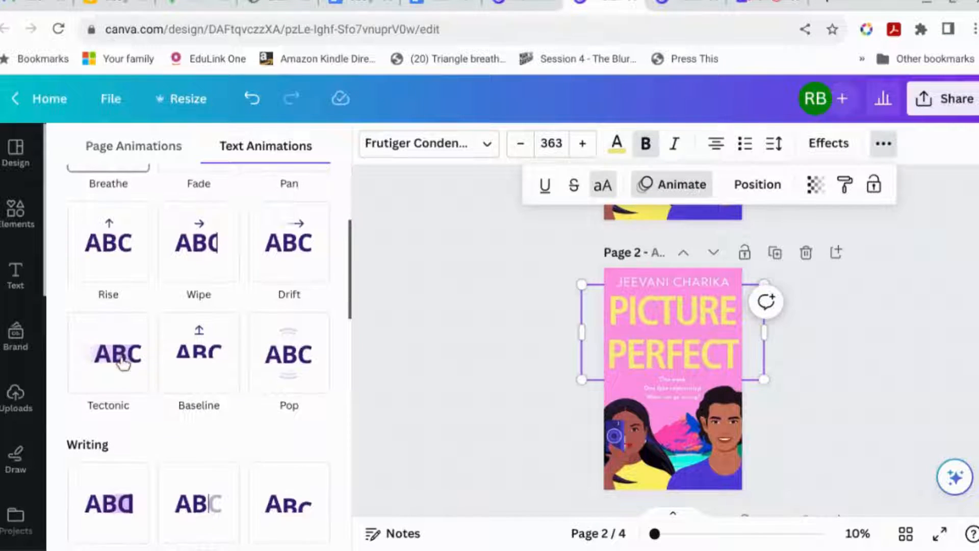
scroll(down, 3)
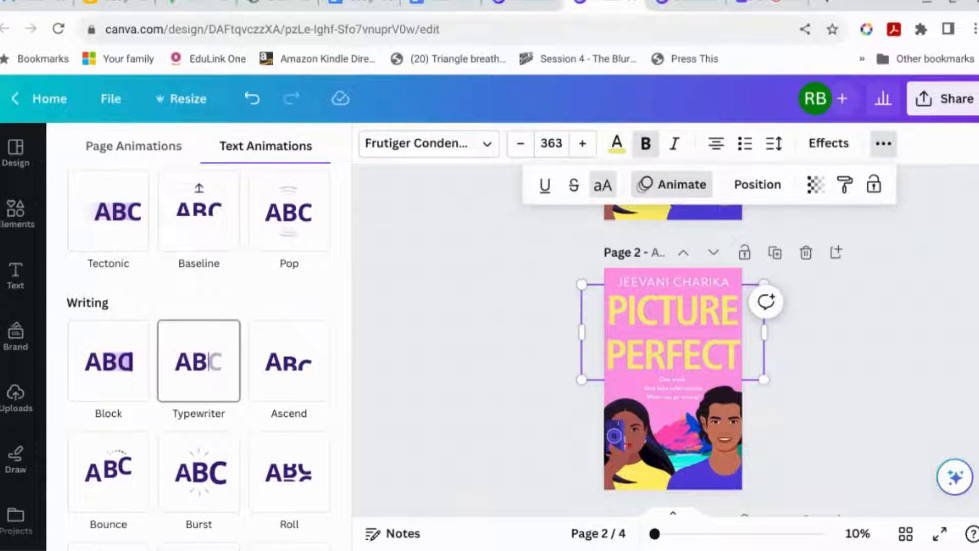
click(108, 472)
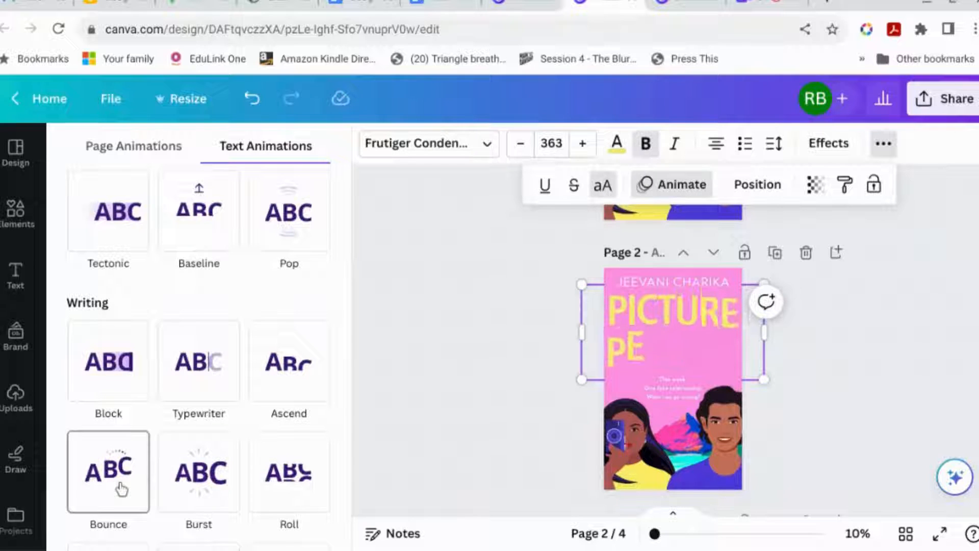
click(107, 471)
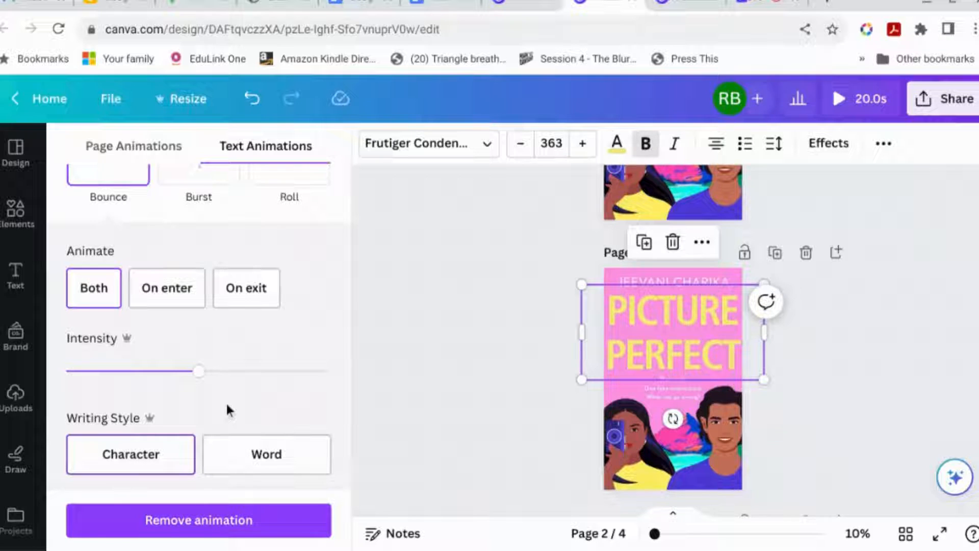
click(265, 454)
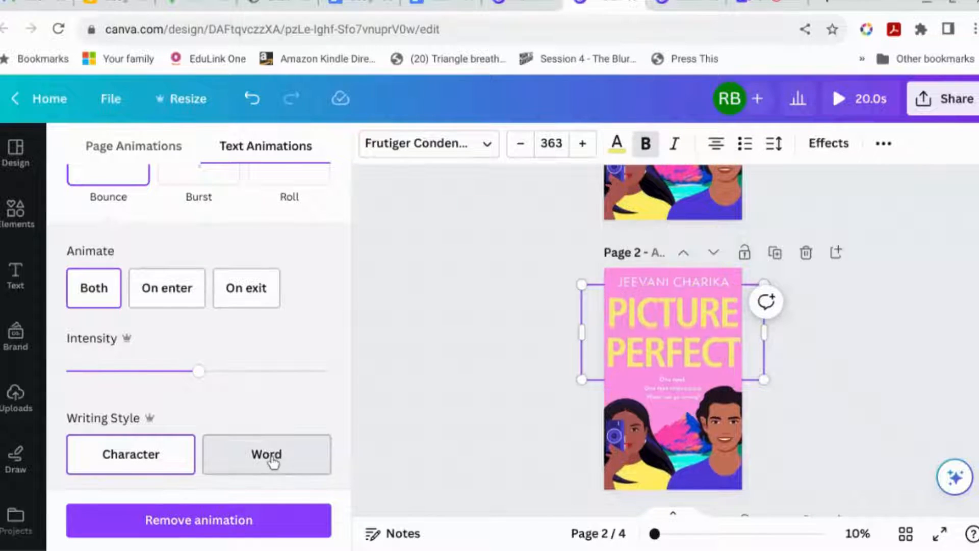
click(130, 454)
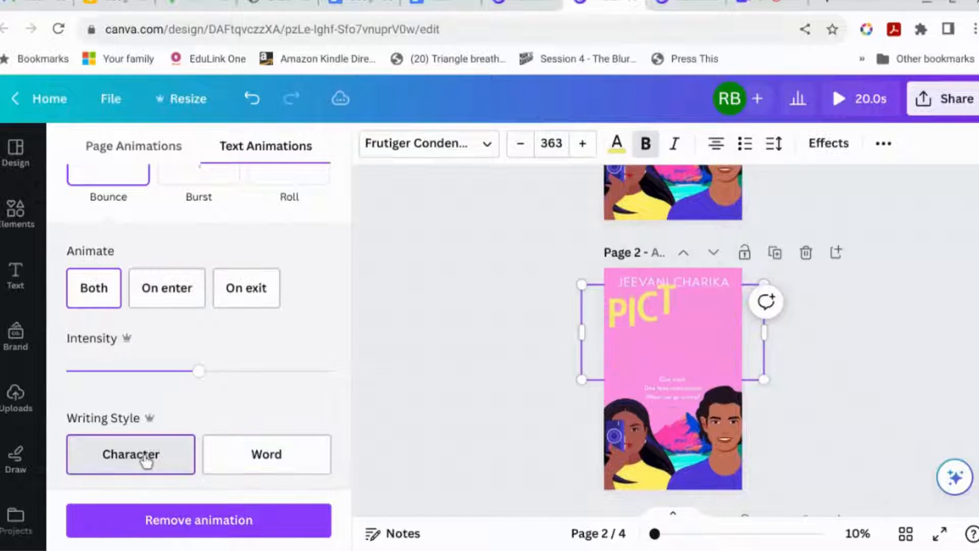
click(166, 287)
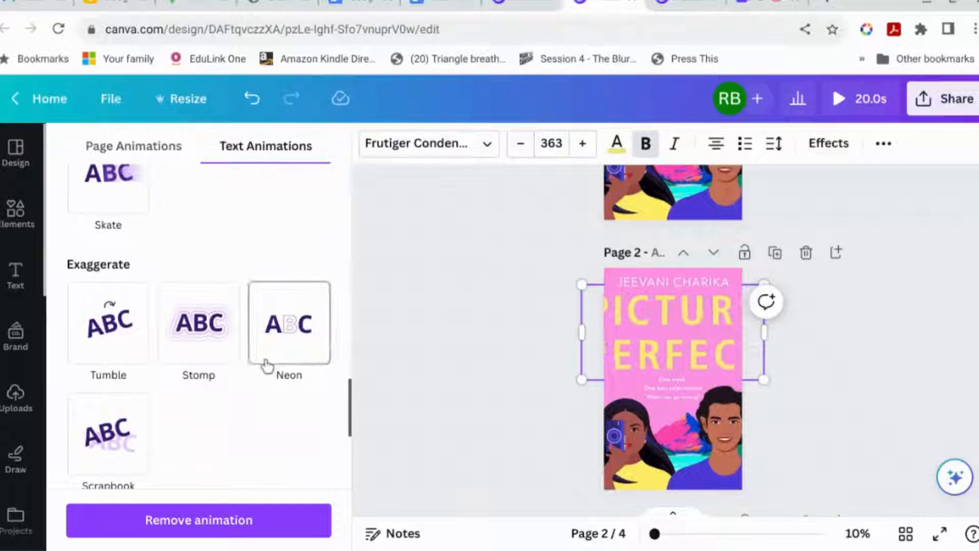
click(198, 323)
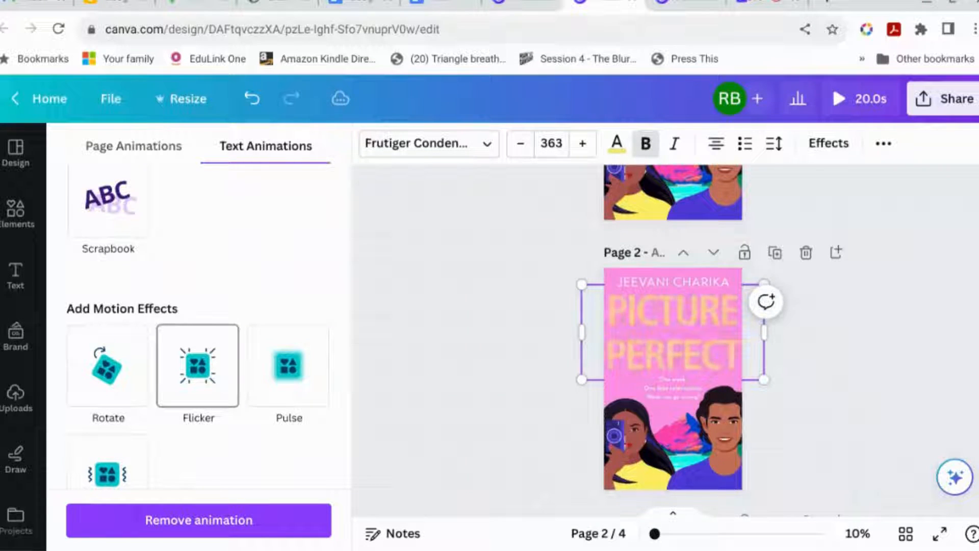
click(288, 367)
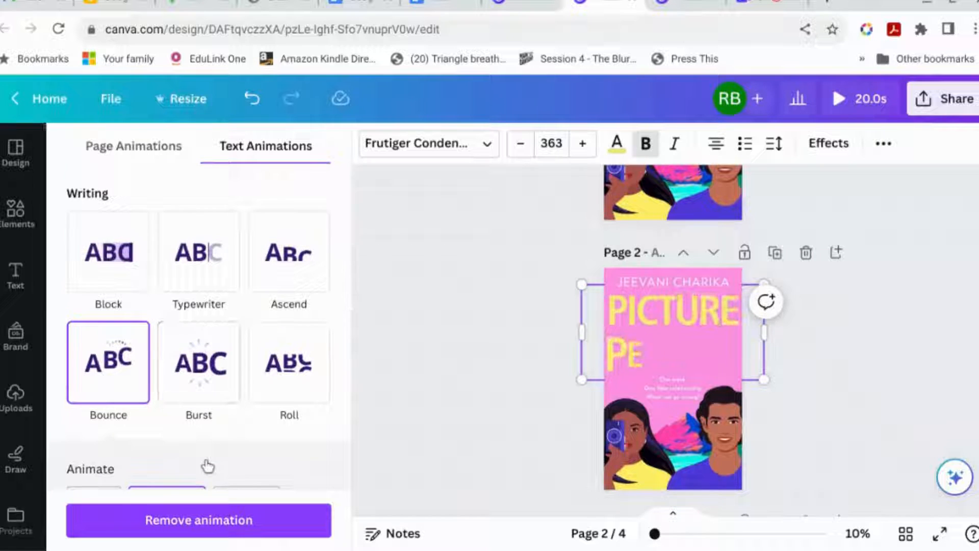
click(17, 212)
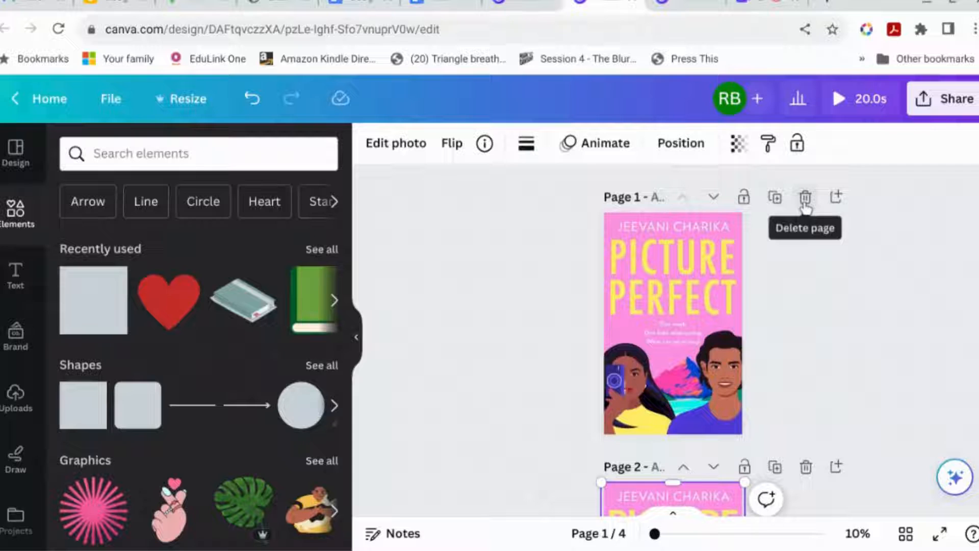
mouse_move(682, 467)
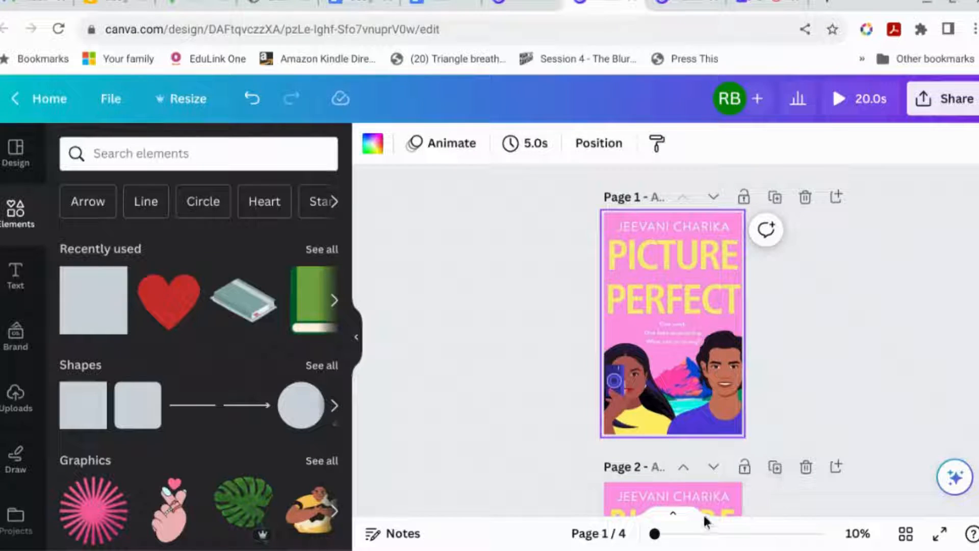
Delete the leftover pages and play the 5-second preview of the single cover.
click(804, 467)
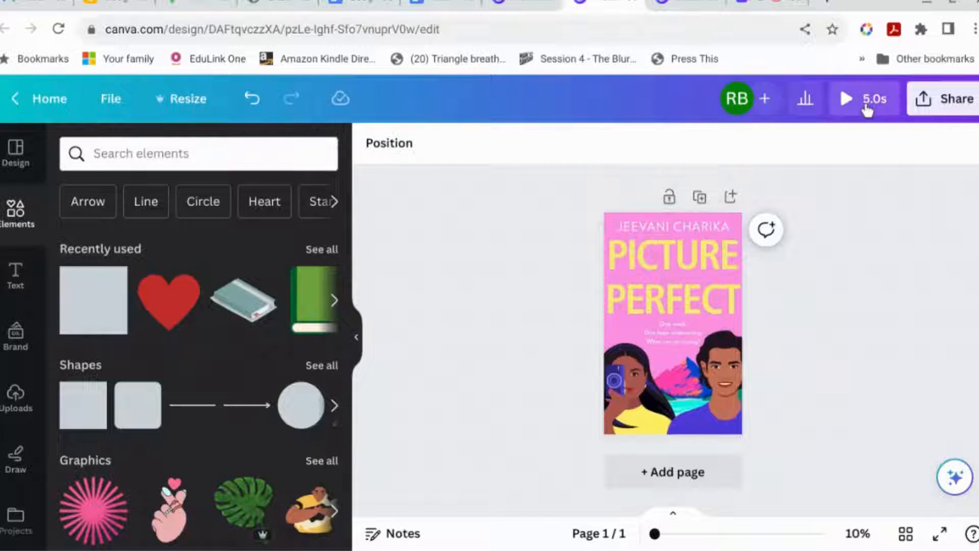
click(846, 98)
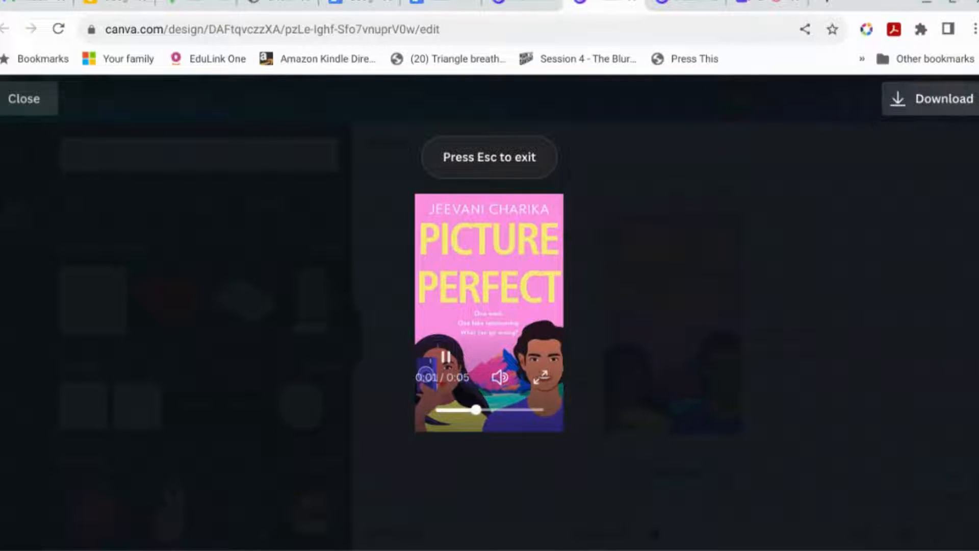